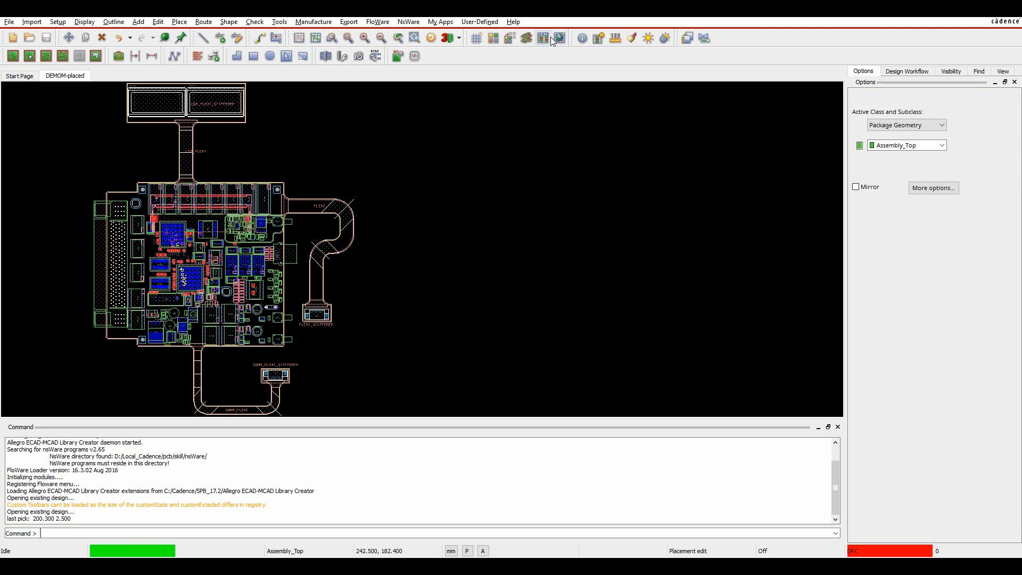
Step: Launch Constraint Manager and show the DFA constraint set's Outline worksheet
left_click(543, 37)
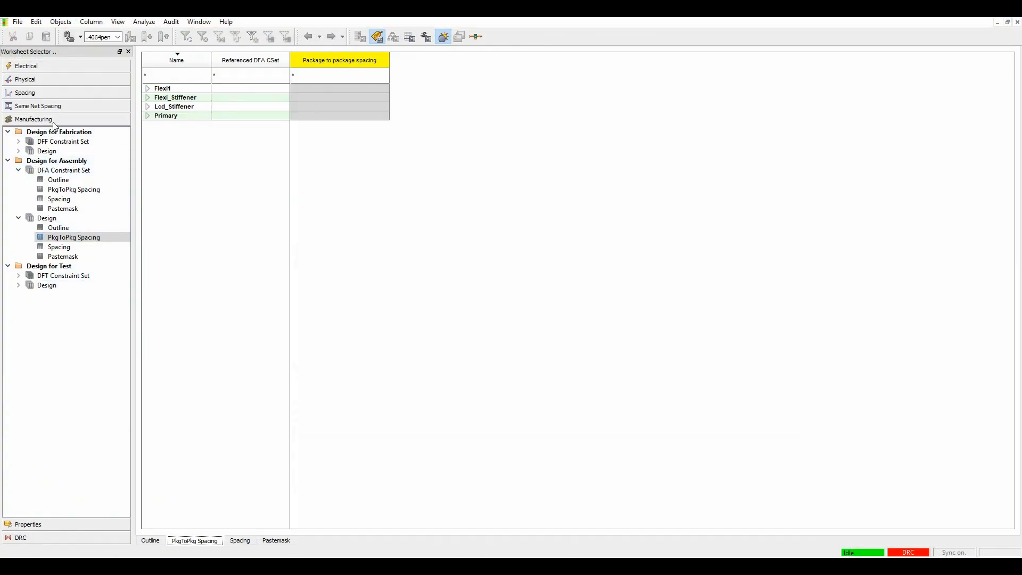
left_click(58, 180)
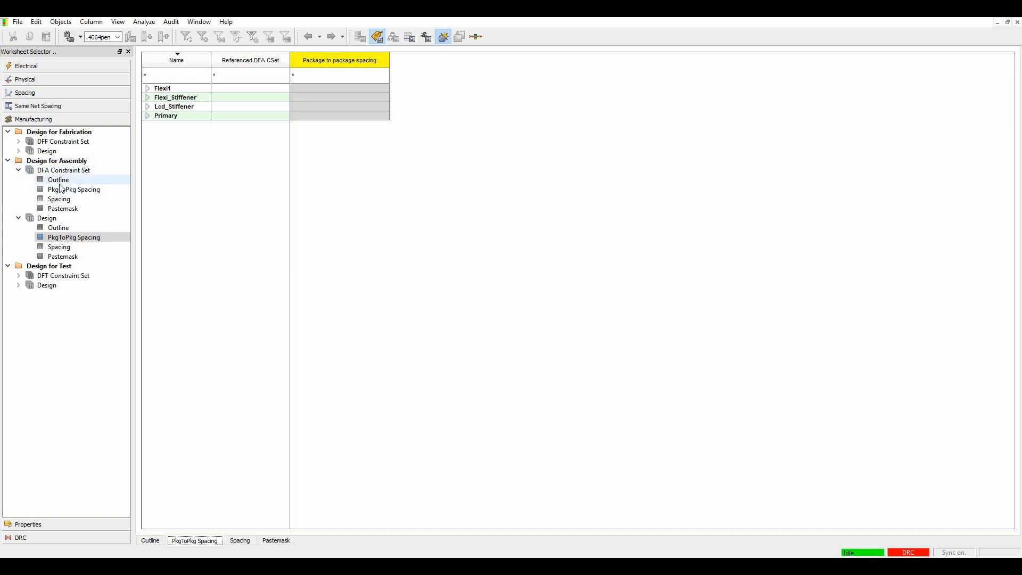
left_click(58, 180)
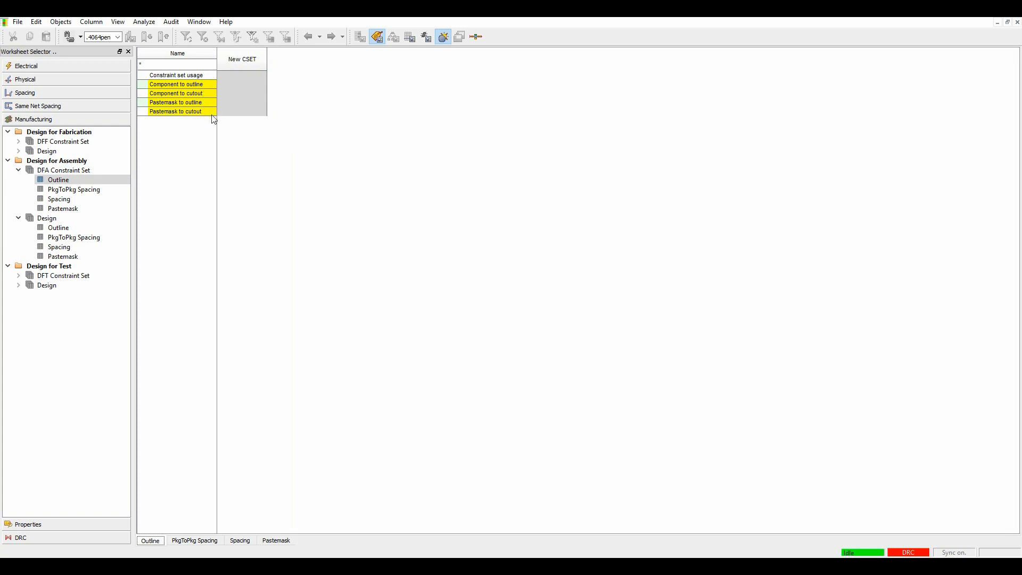
Step: Browse the PkgToPkg Spacing, Spacing and Pastemask worksheets, then return to Outline
left_click(74, 189)
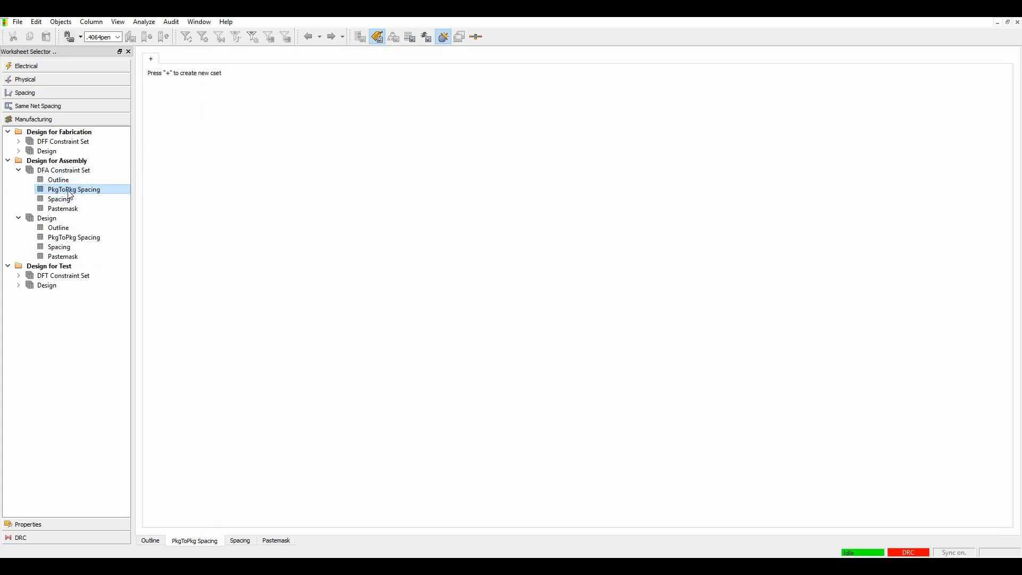
left_click(59, 199)
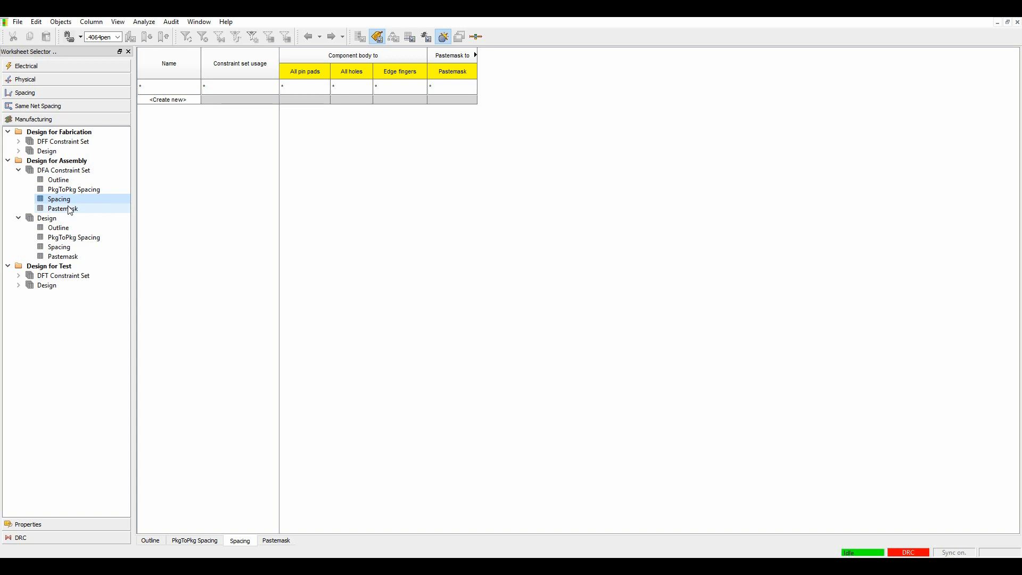
left_click(63, 208)
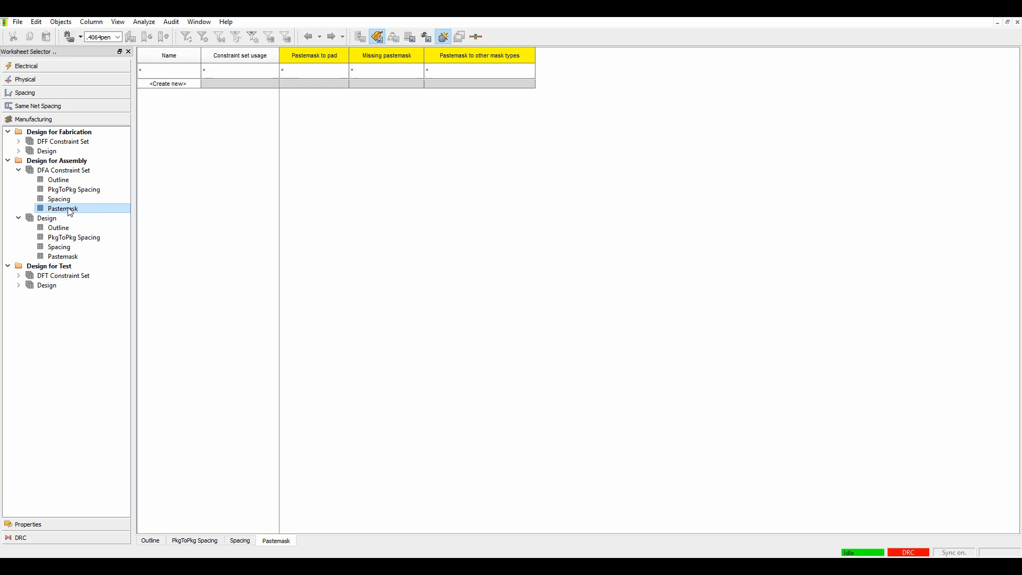
left_click(58, 180)
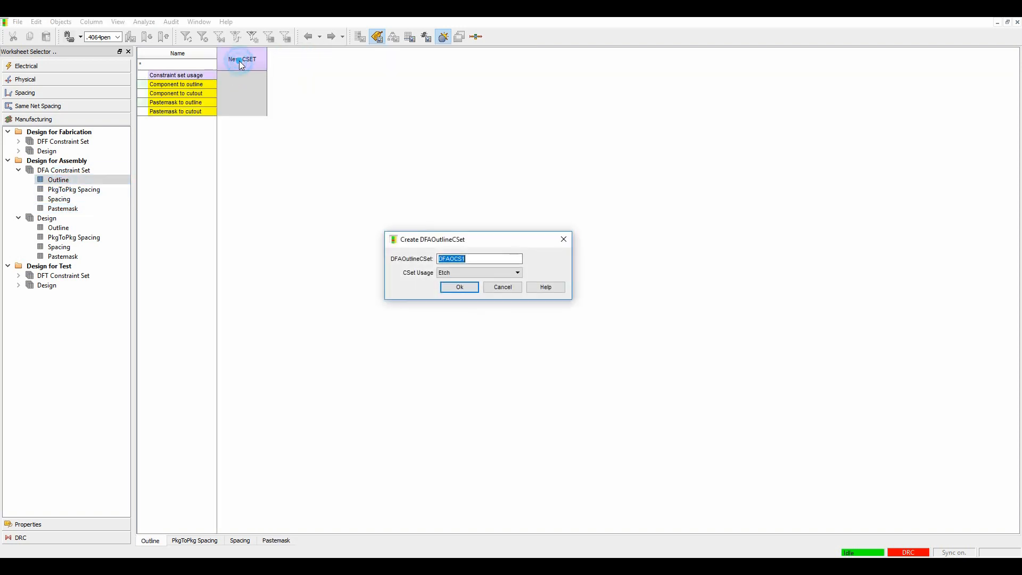
Step: Create outline cset Dfaocs1 with Etch usage and 1.000 component-to-outline and cutout spacing
left_click(459, 287)
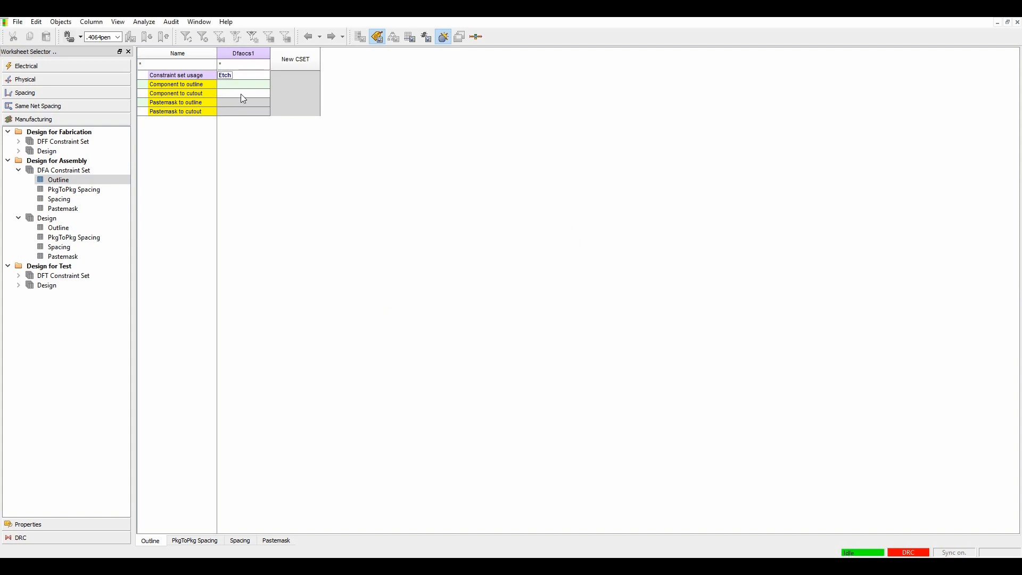
left_click(243, 84)
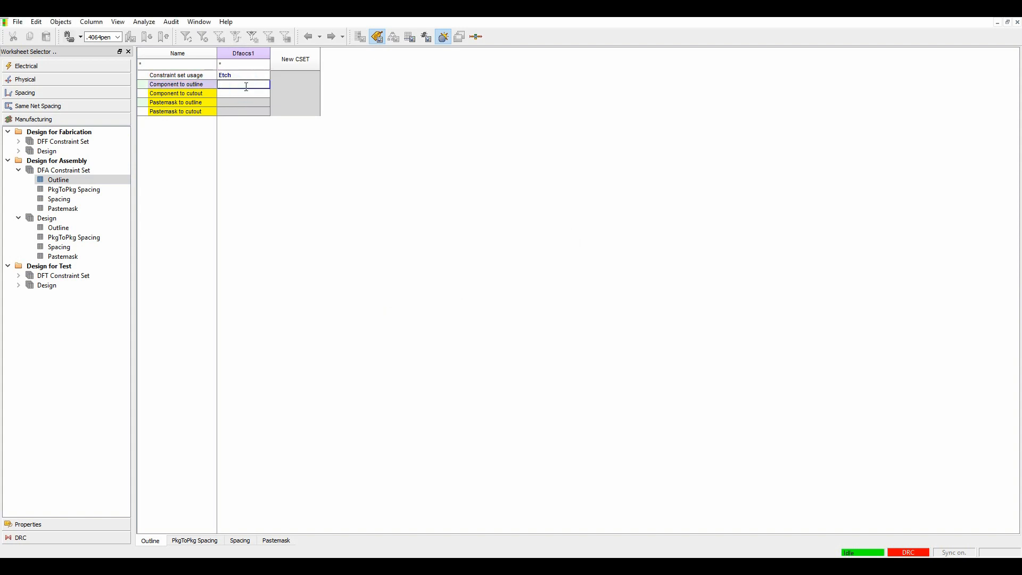
type("1.000")
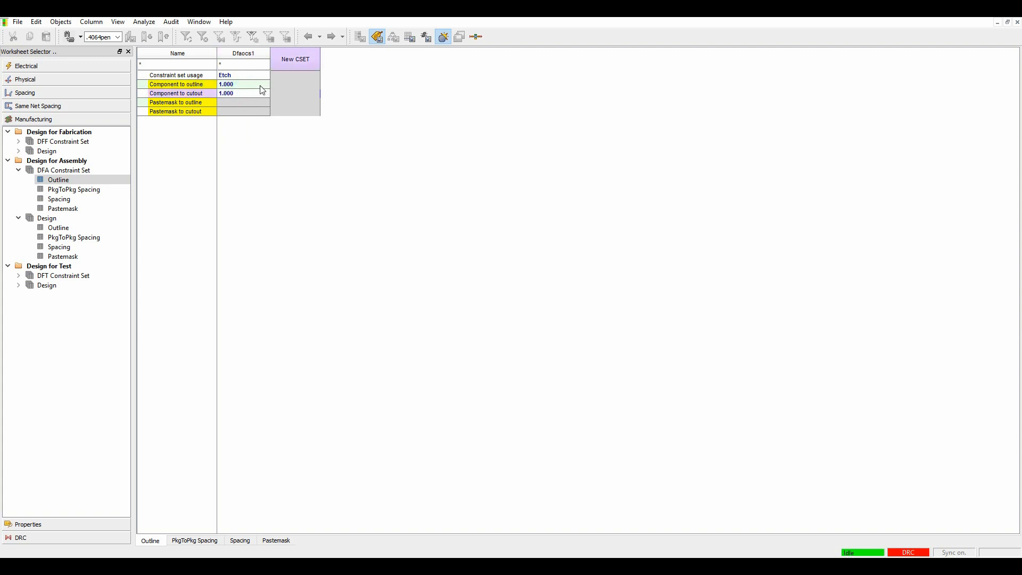
left_click(58, 179)
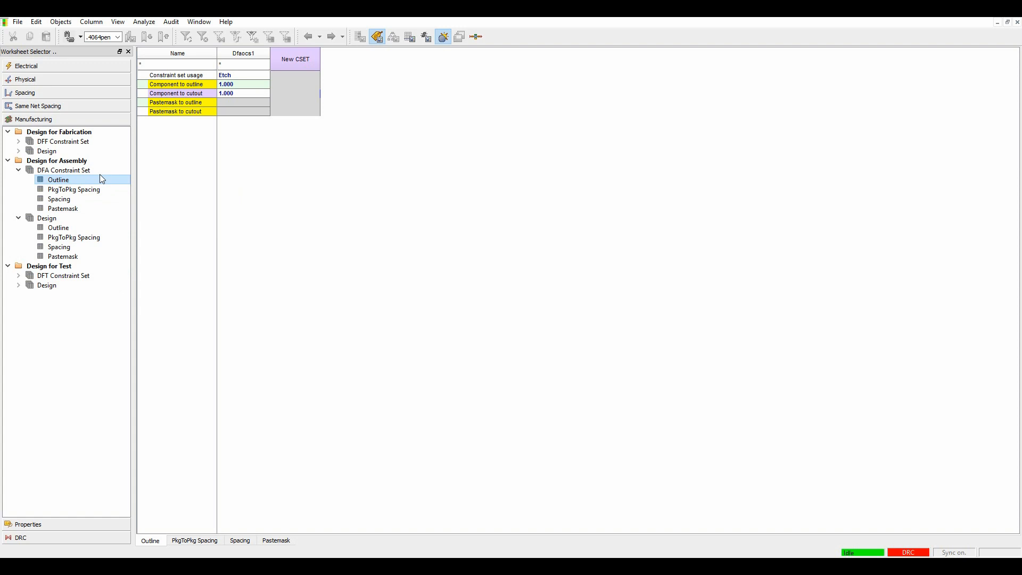
Step: In Design > Outline with all regions shown, reference Dfaocs1 for the Primary assembly layers
left_click(58, 227)
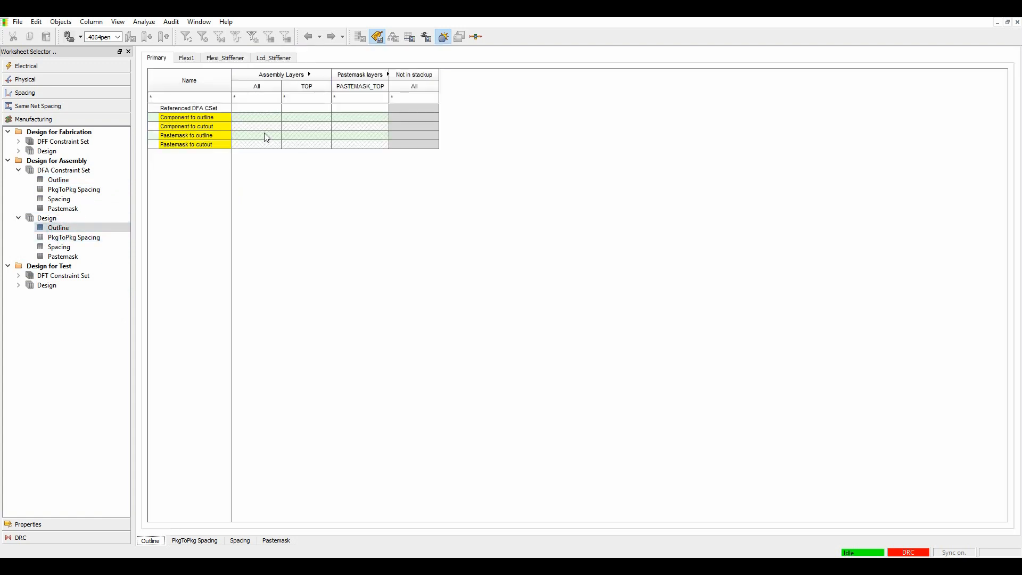
left_click(119, 21)
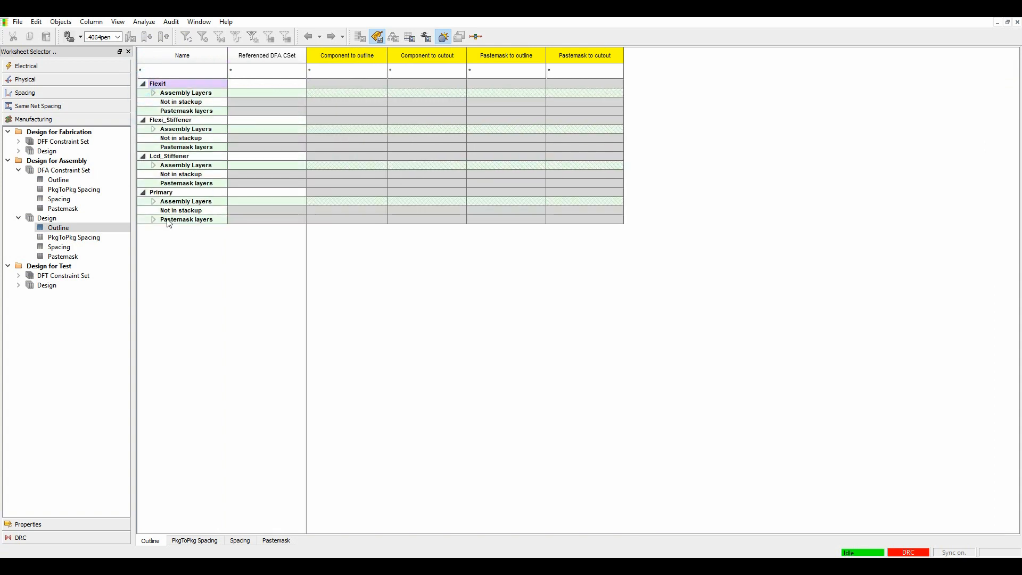
left_click(266, 201)
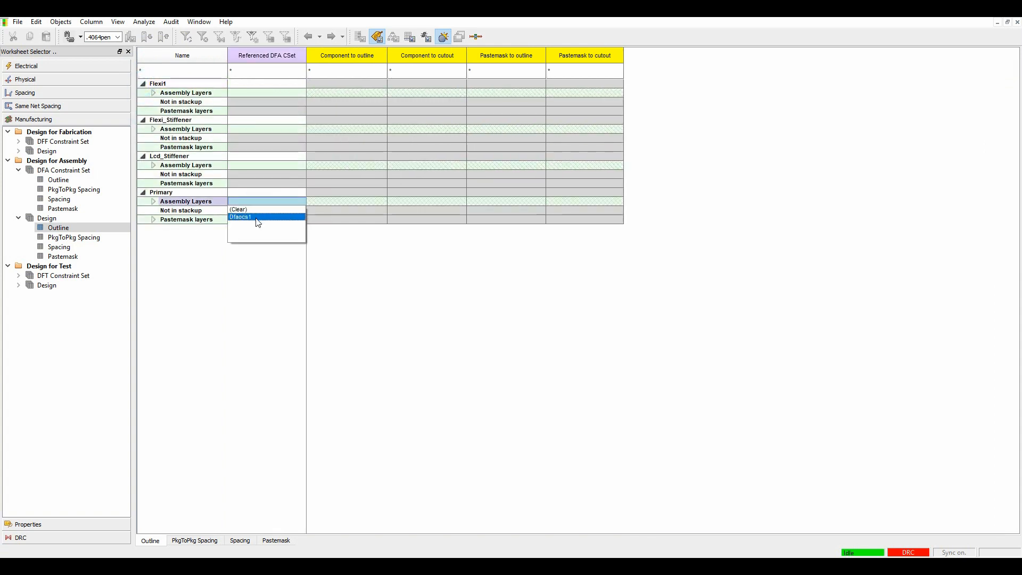
left_click(241, 217)
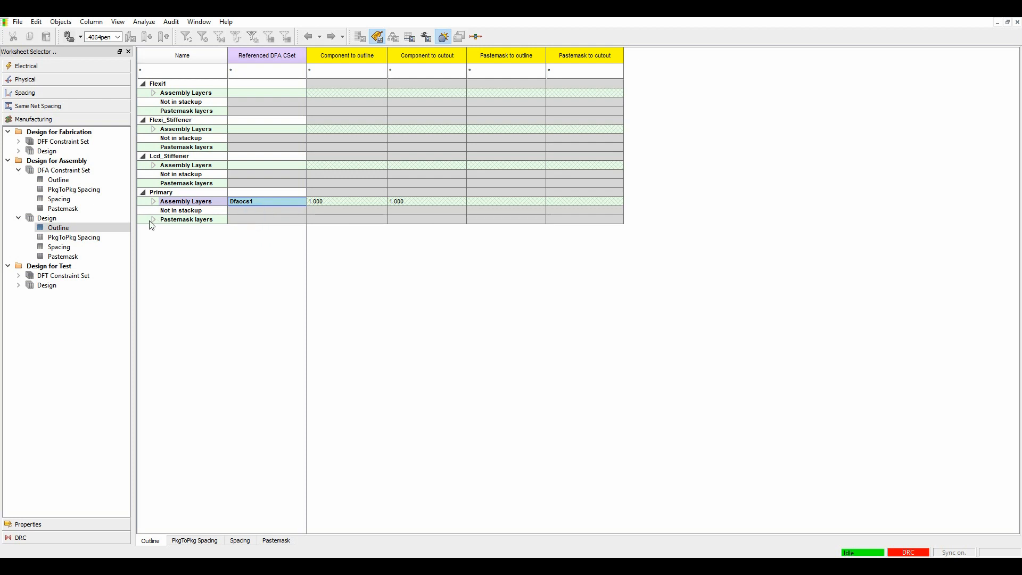
left_click(267, 157)
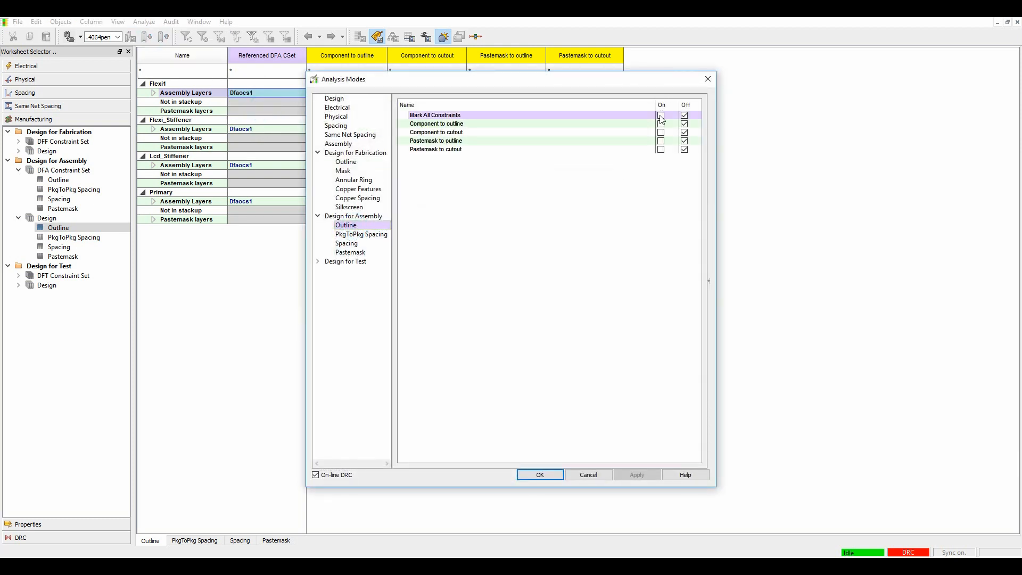
Step: Mark all Design for Assembly outline checks On and apply the analysis modes
left_click(660, 115)
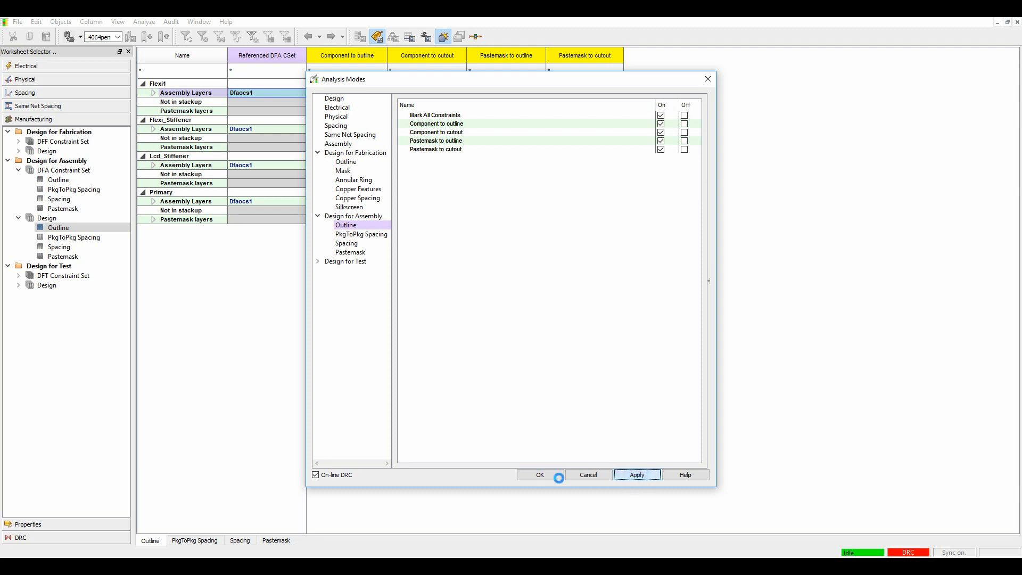
left_click(538, 475)
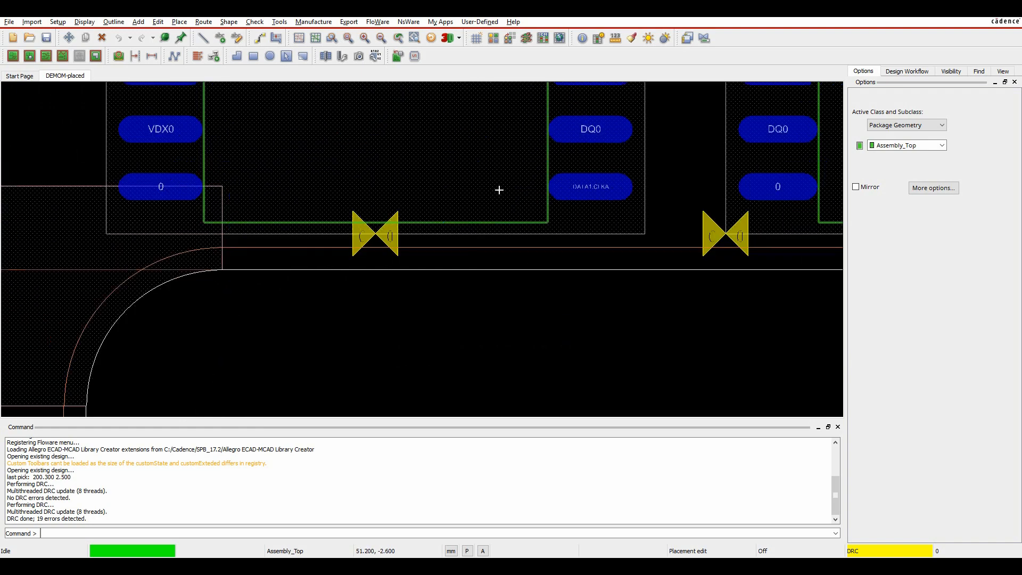
mouse_move(395, 237)
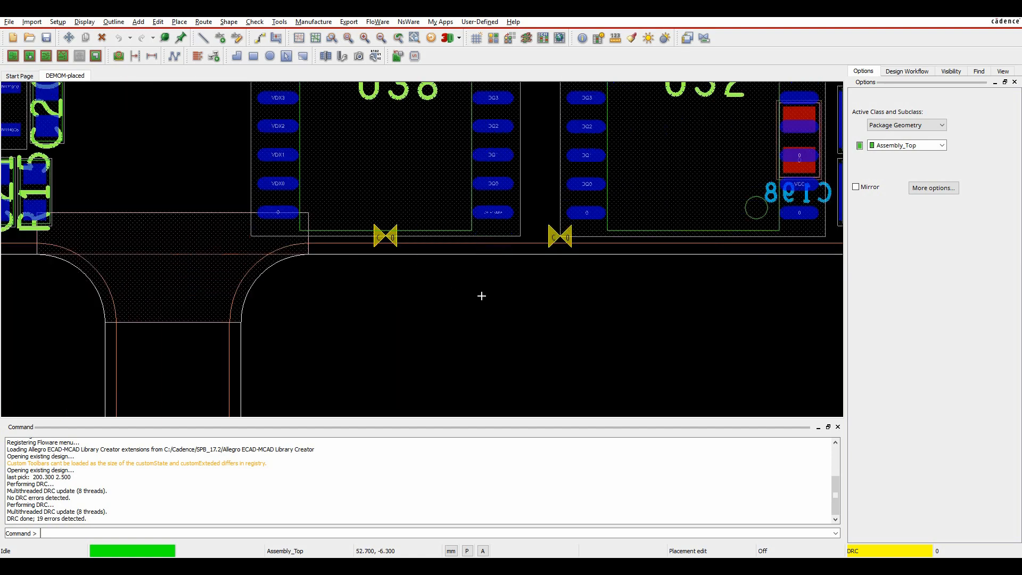
Step: Zoom and pan along the board outline to inspect the DRC error markers
scroll("down", 3)
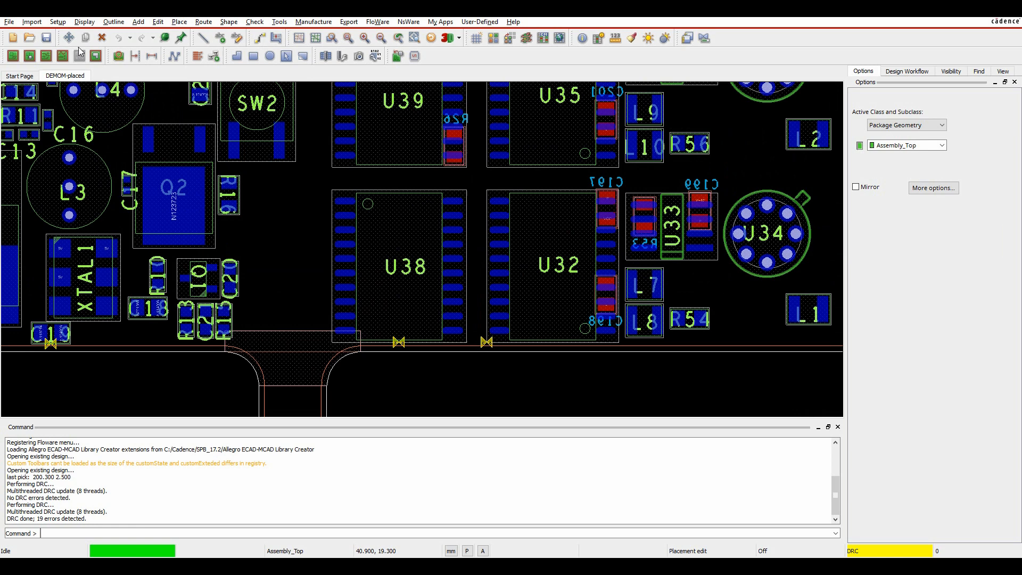
left_click(449, 265)
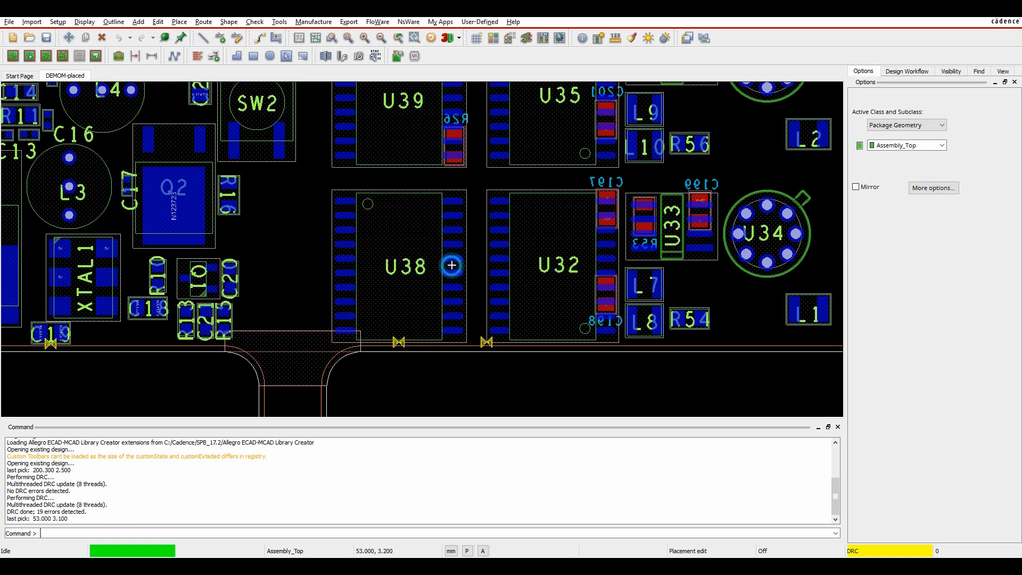
left_click(450, 264)
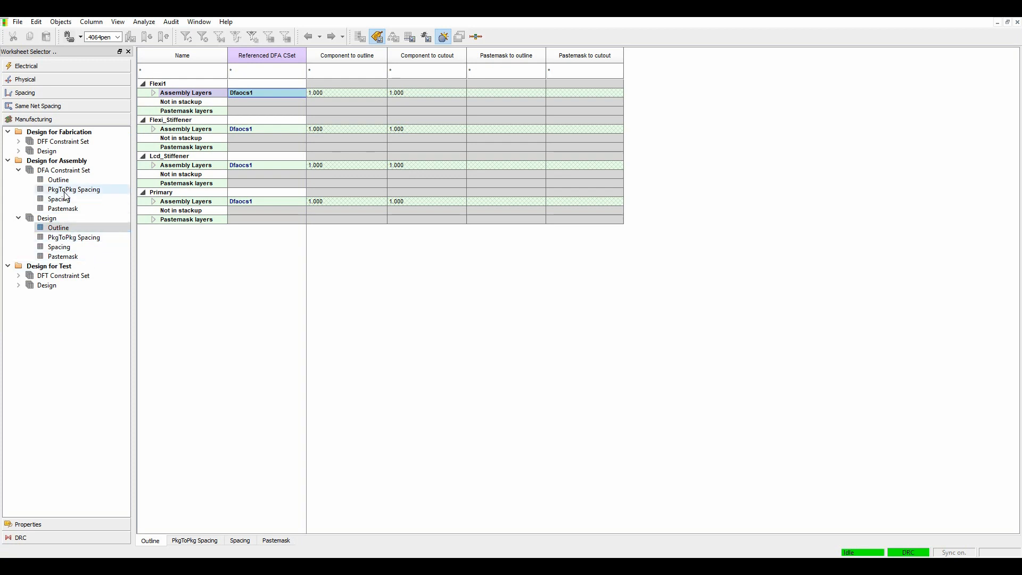
Step: Show the DFA constraint set's PkgToPkg Spacing worksheet
left_click(73, 189)
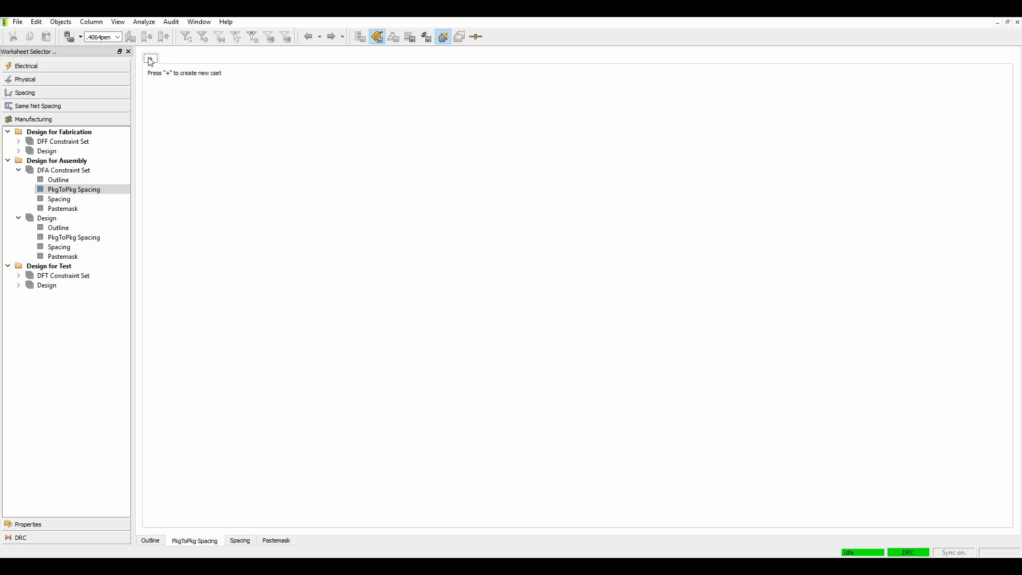
Step: Create spacing cset RULE2 with default package spacing 0.5:0.5:0.5:0.5
left_click(150, 58)
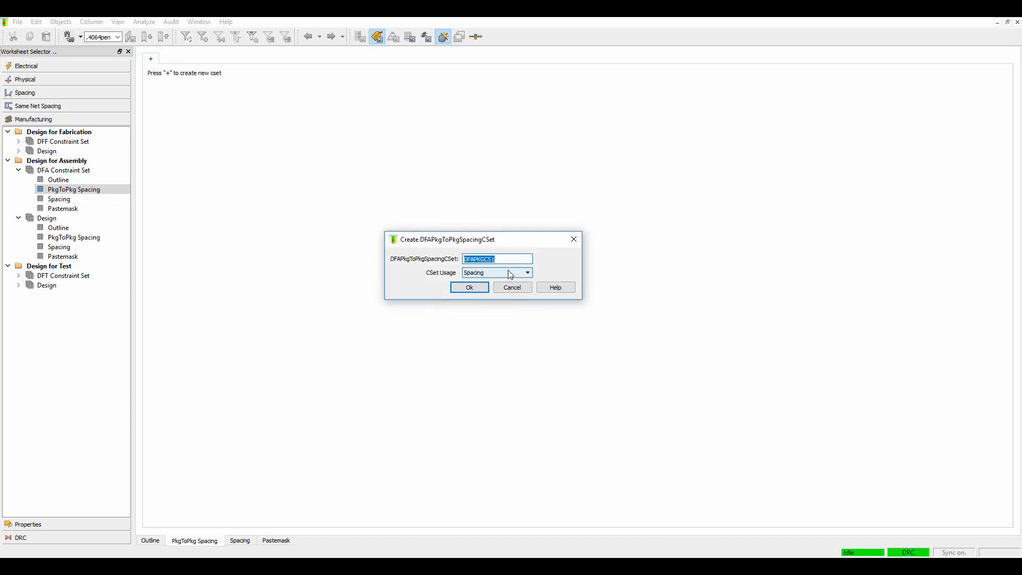
type("RULE2")
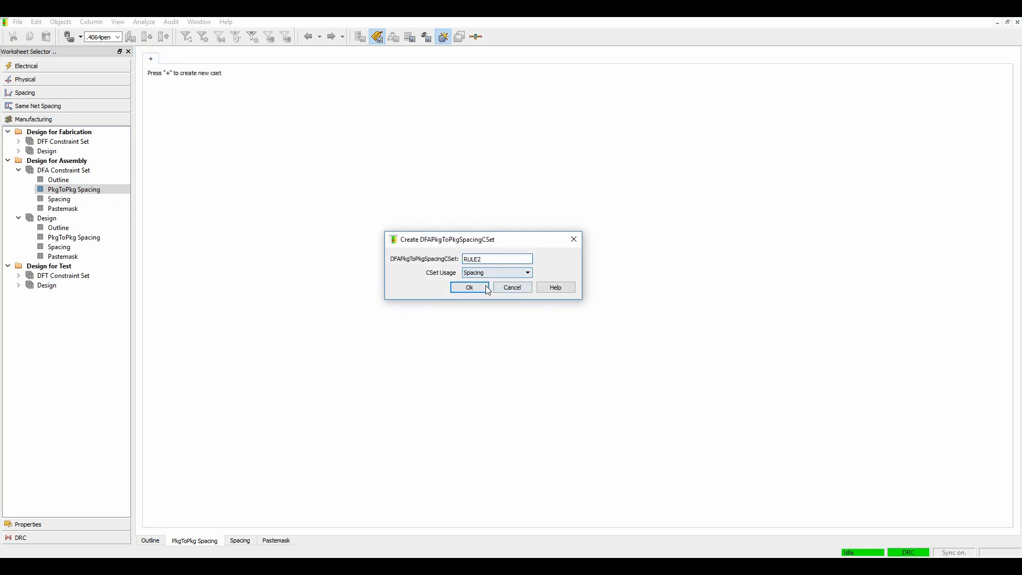
left_click(470, 288)
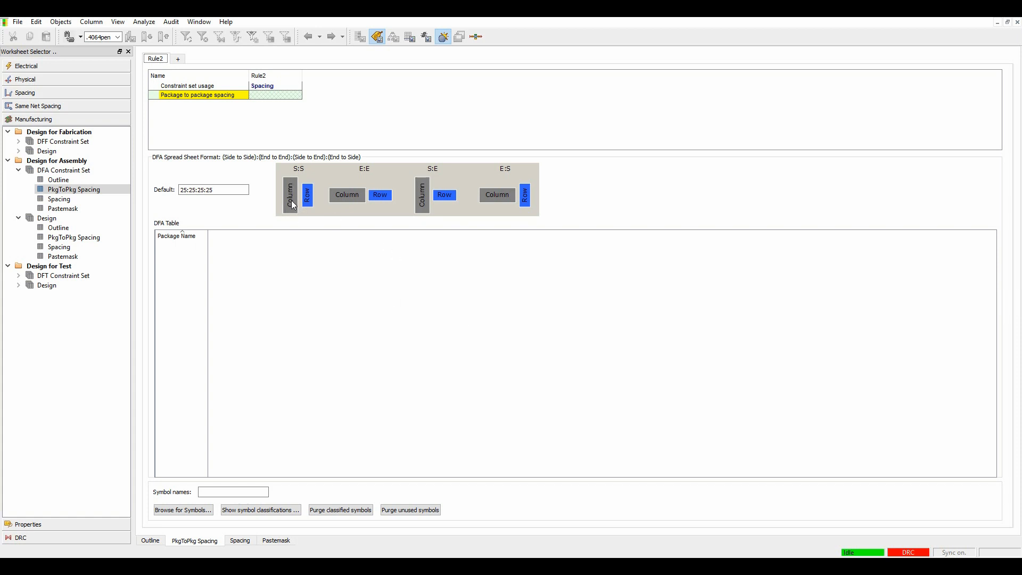
mouse_move(510, 180)
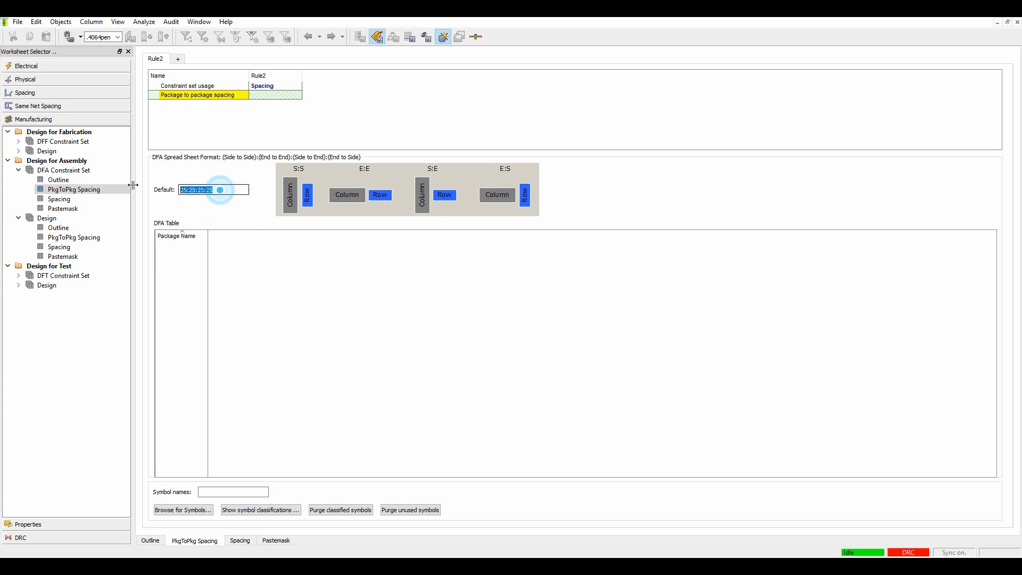
type("0.5:0.5:0.5:0.5")
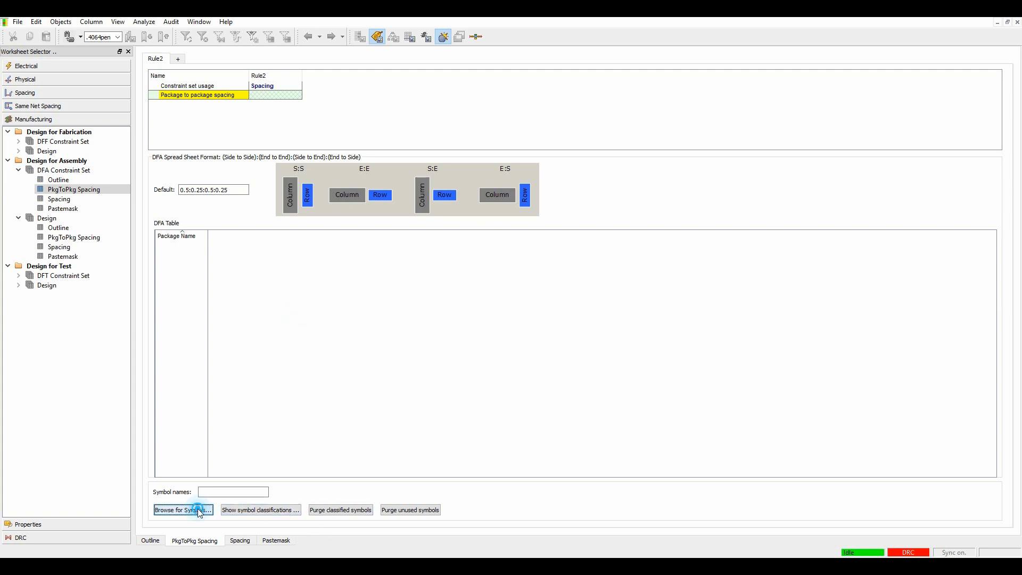
Step: In the DFA Symbol Browser, create the CONNECTOR package class
left_click(183, 510)
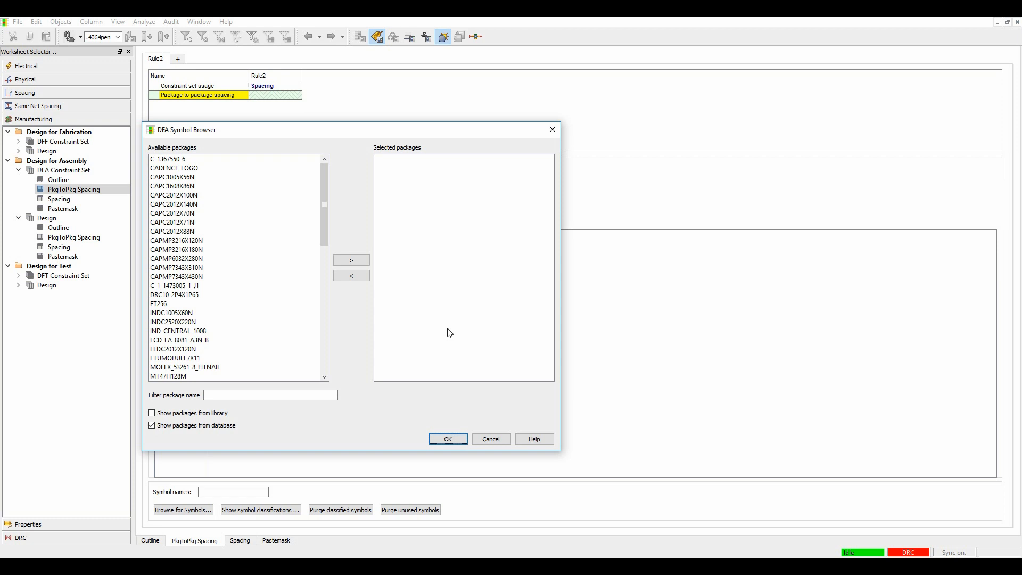
left_click(172, 177)
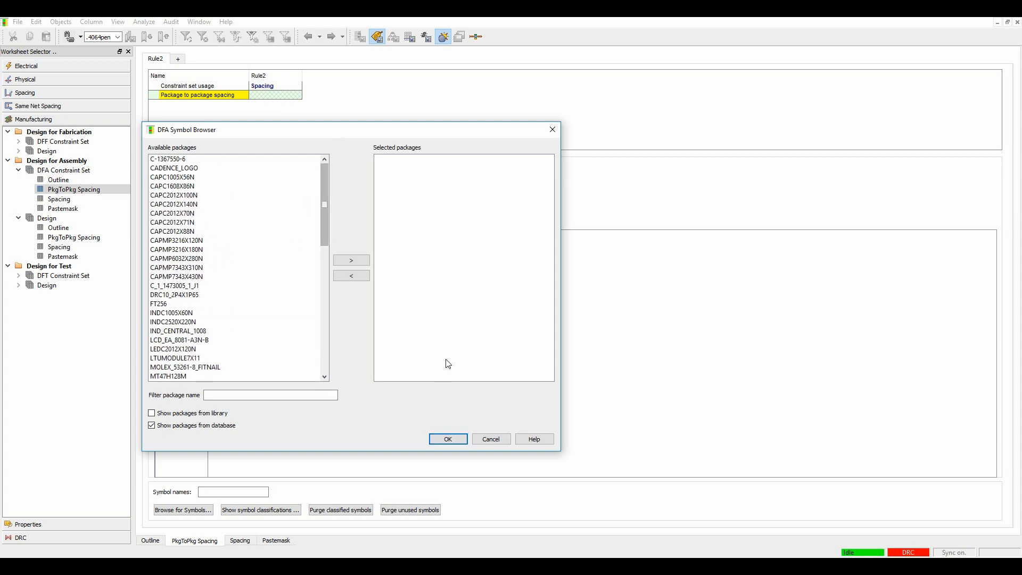
left_click(490, 438)
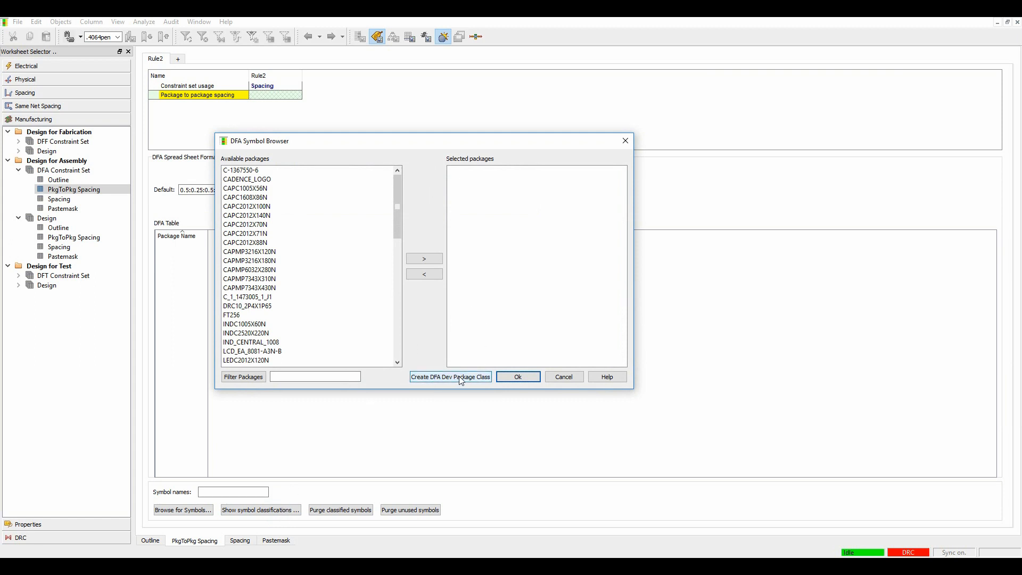
left_click(450, 376)
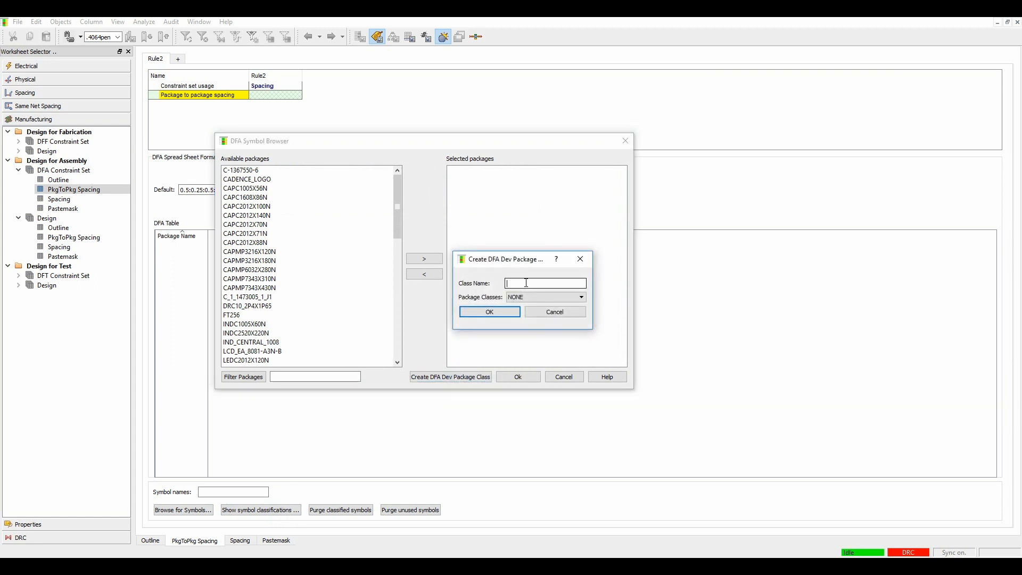
type("CONNECT")
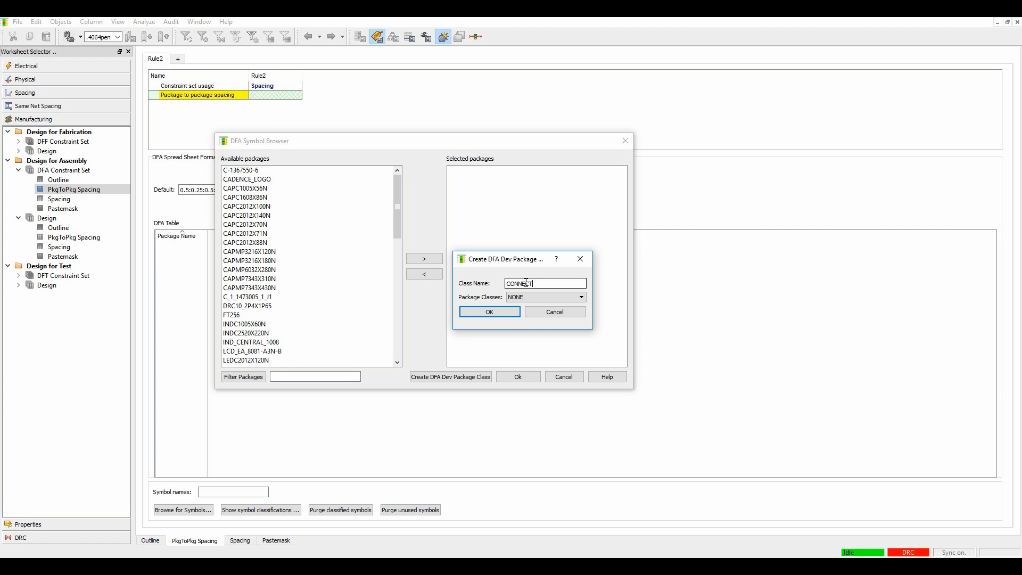
left_click(488, 312)
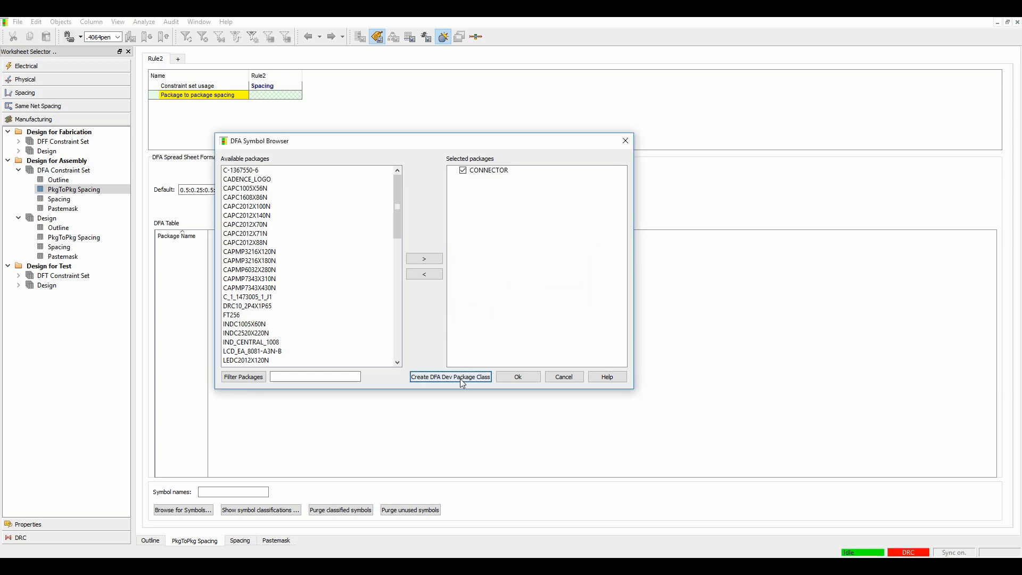
Step: Create the DISCRETE, IC and MECH (Mechanical Part) package classes
left_click(450, 376)
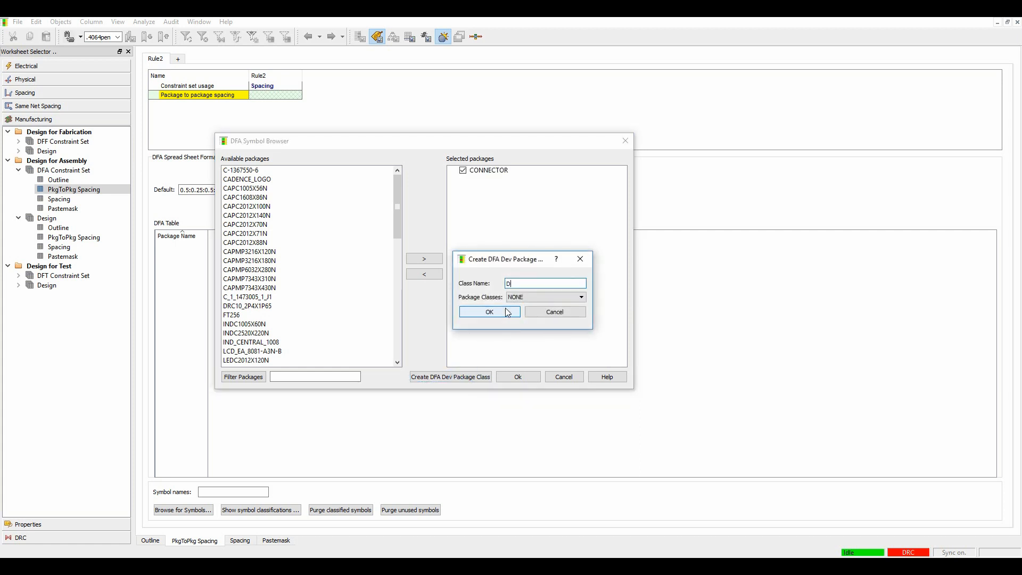
type("ISCRETE")
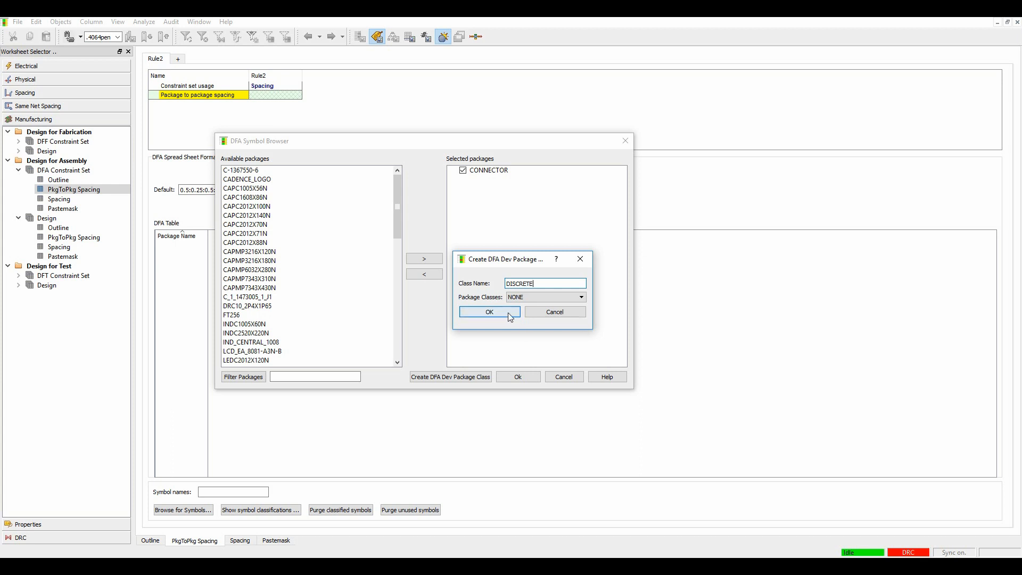
left_click(488, 311)
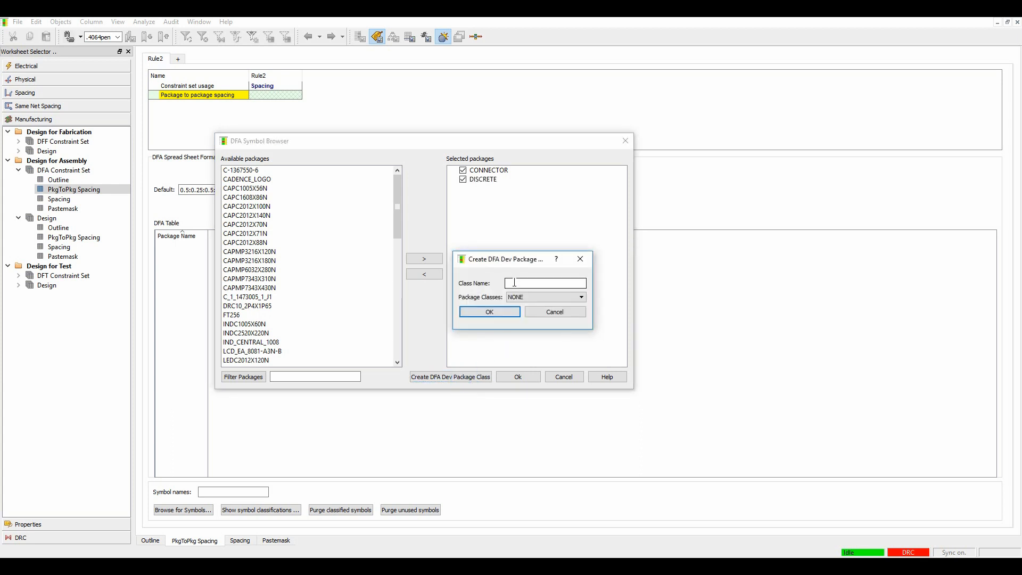
left_click(489, 311)
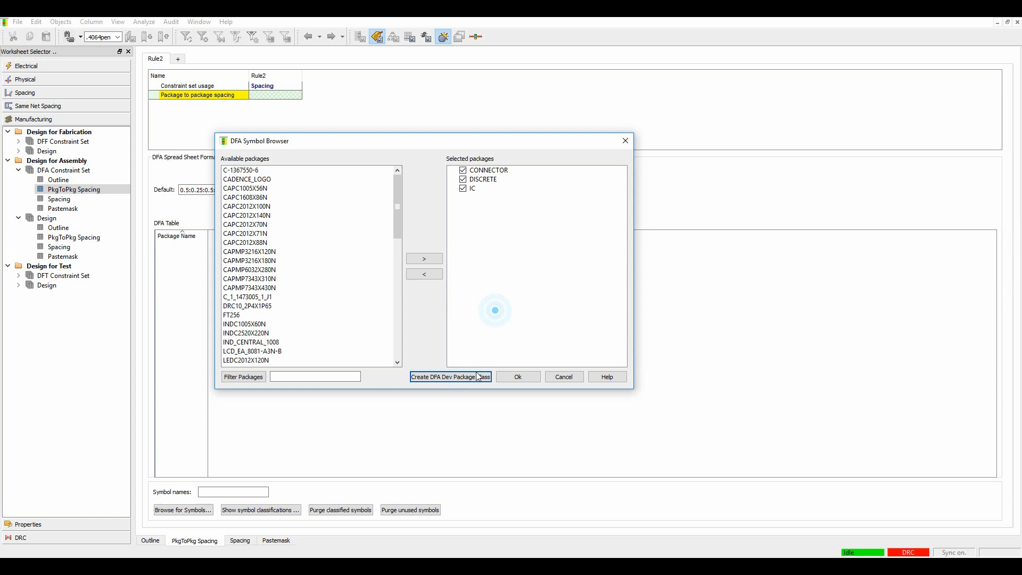
left_click(450, 376)
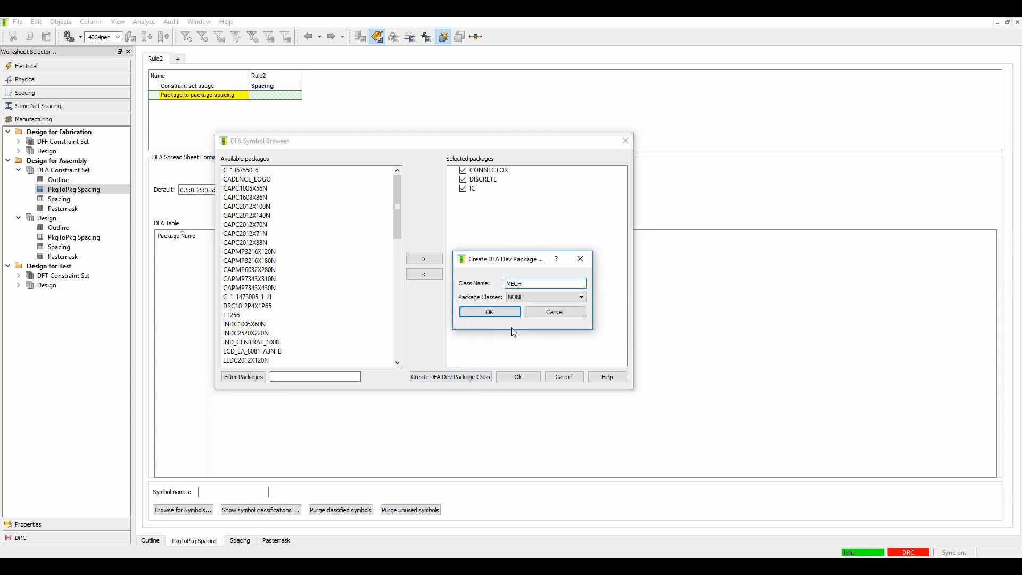
left_click(578, 296)
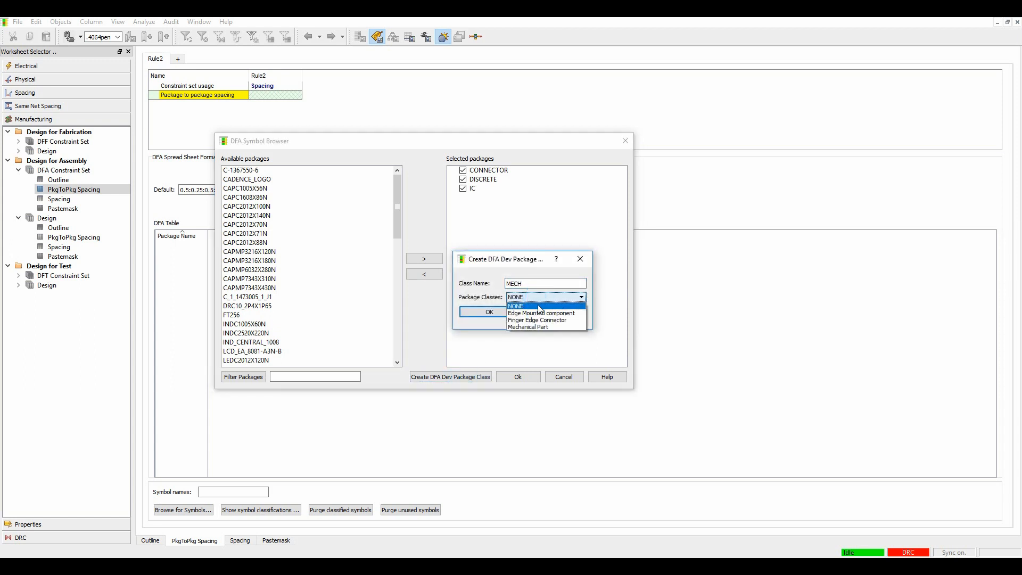
left_click(529, 327)
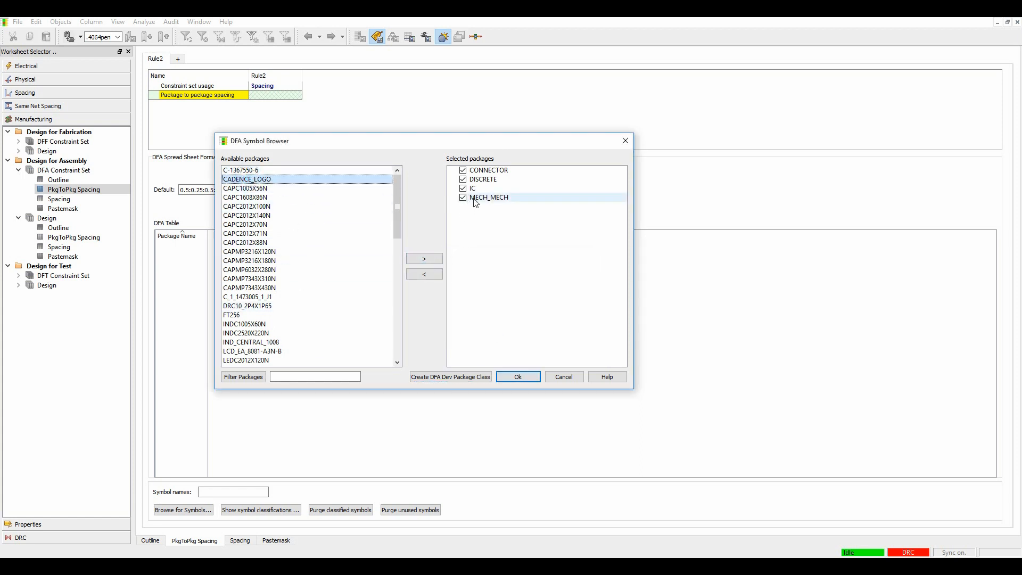
Step: Assign CADENCE_LOGO to MECH_MECH and the connector packages to CONNECTOR
left_click(423, 258)
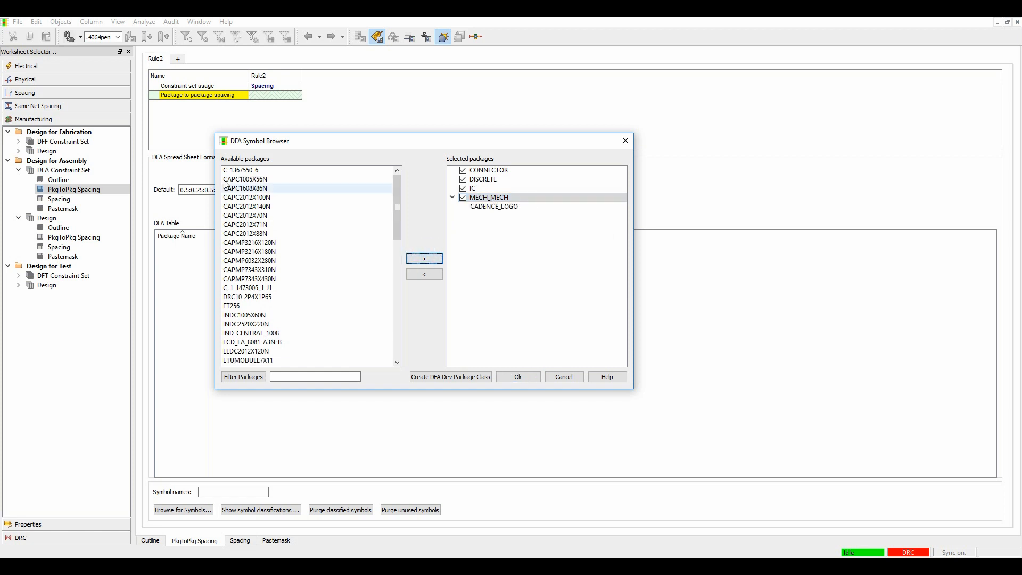
mouse_move(260, 186)
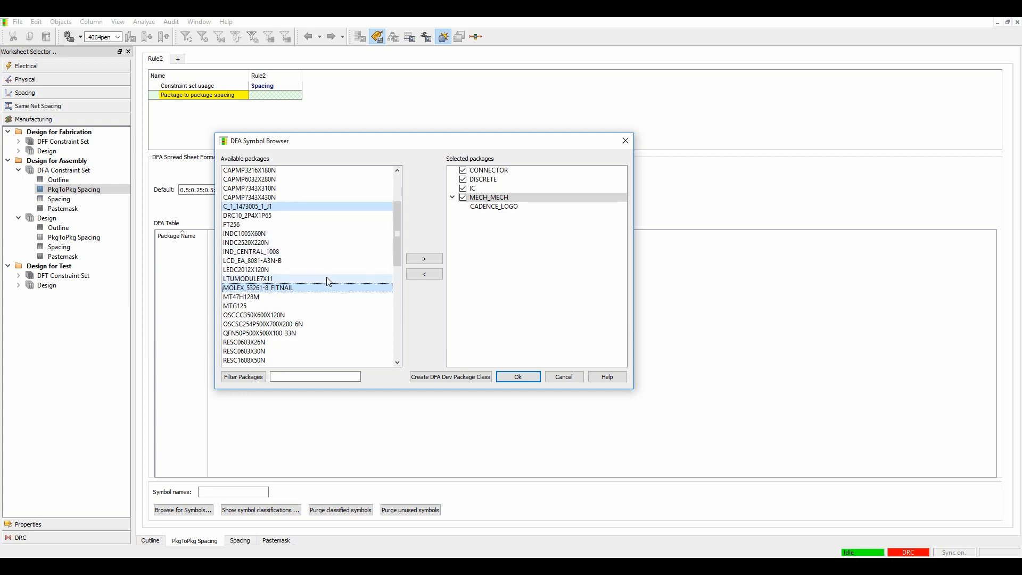
scroll("down", 3)
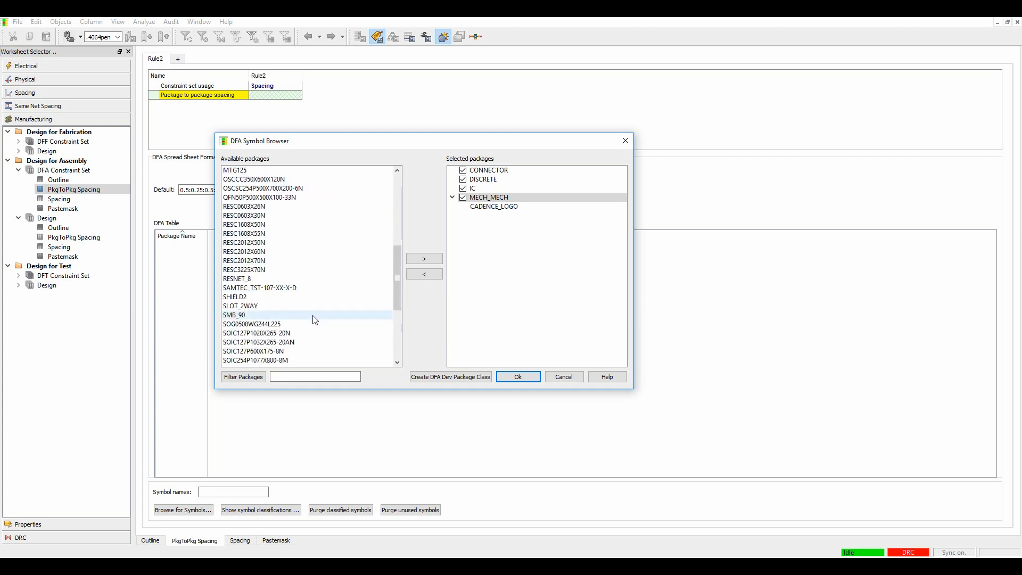
scroll("down", 3)
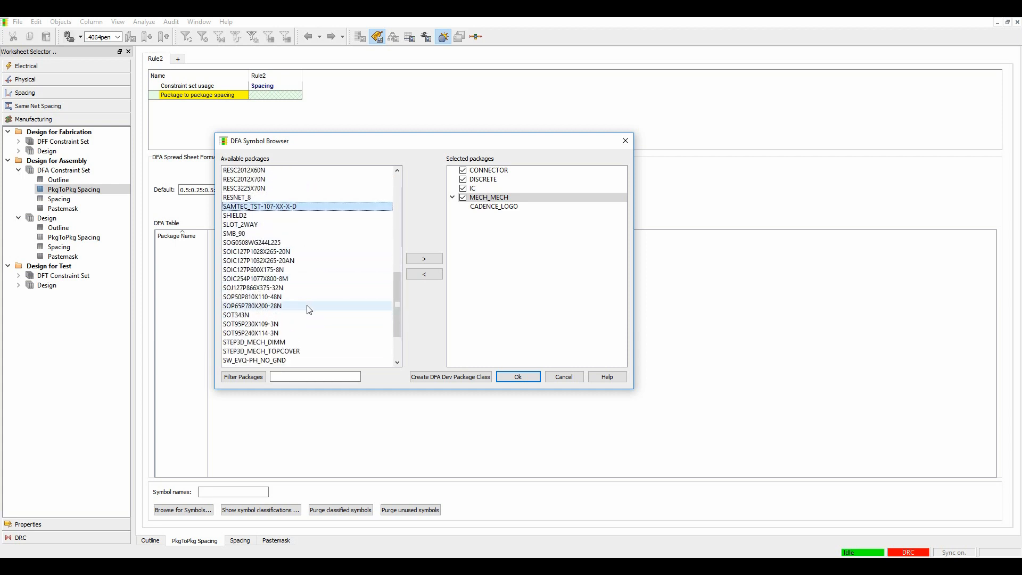
scroll("down", 3)
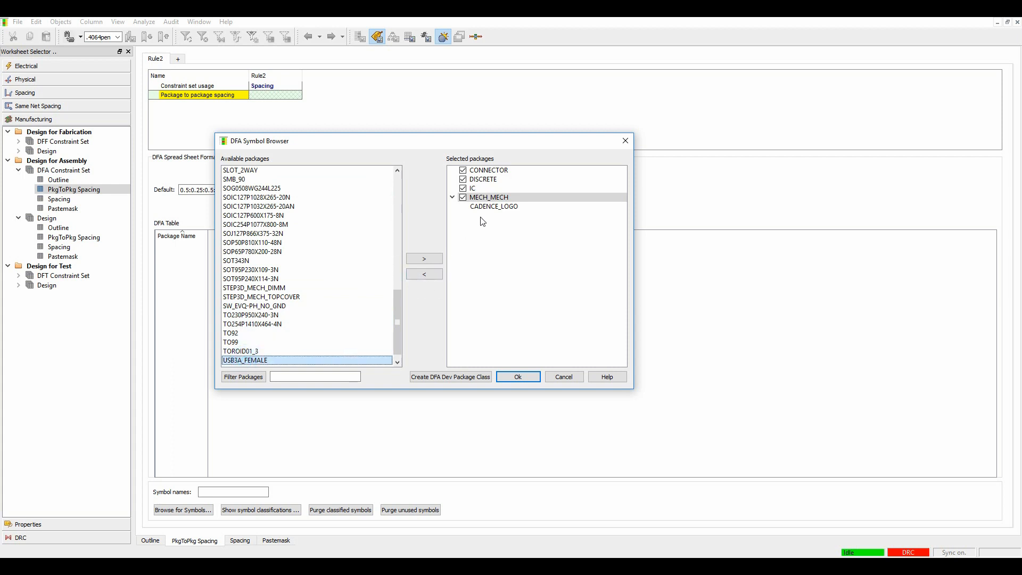
left_click(451, 170)
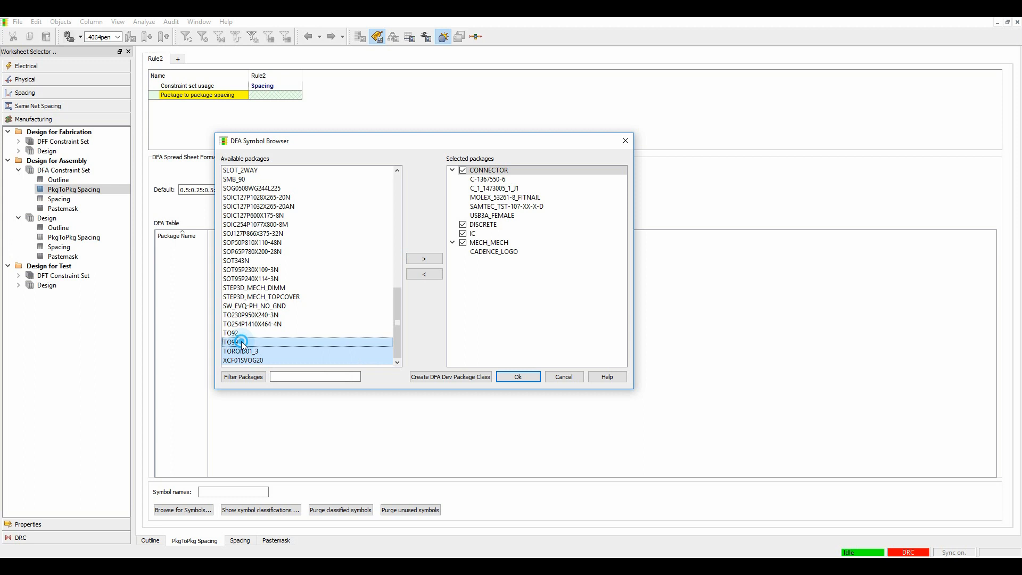
Step: Move the IC packages into IC and the mechanical packages into MECH_MECH
left_click(246, 314)
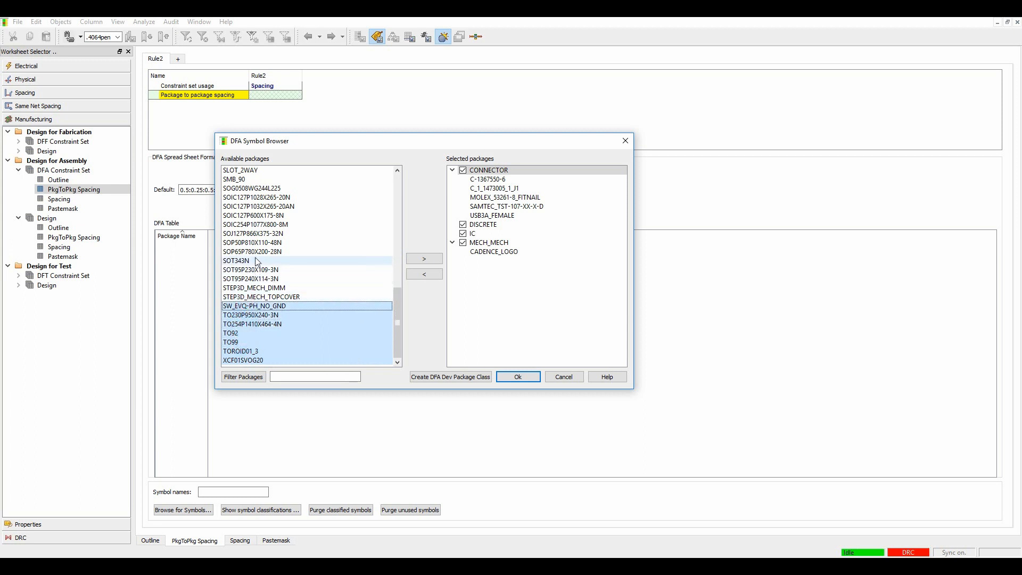
left_click(255, 224)
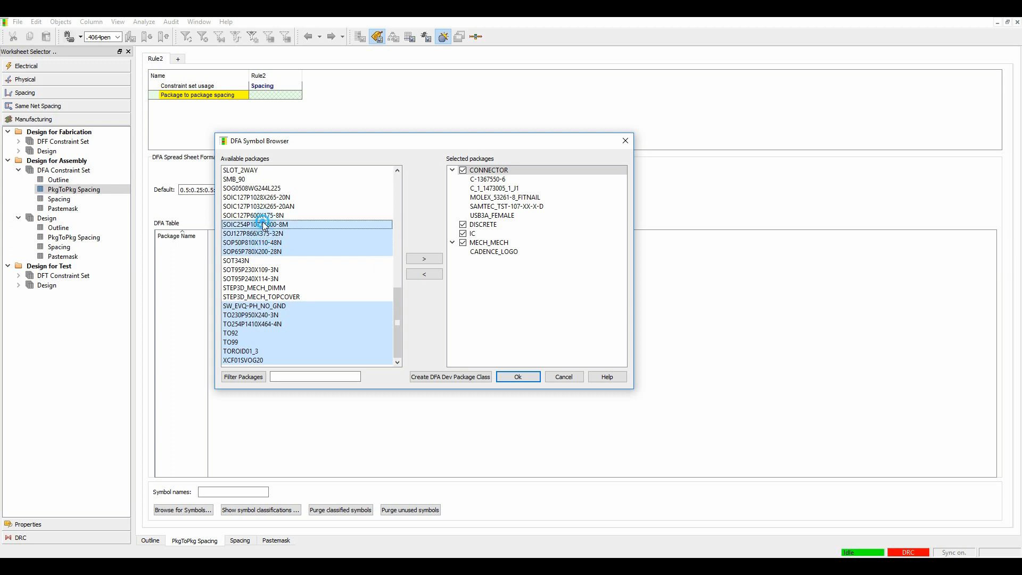
left_click(252, 188)
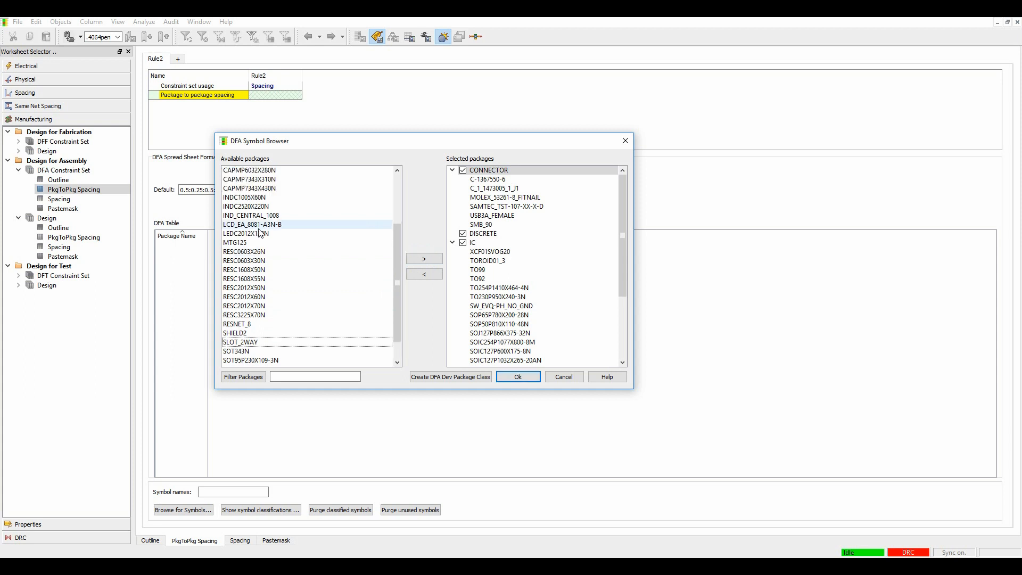
scroll("down", 3)
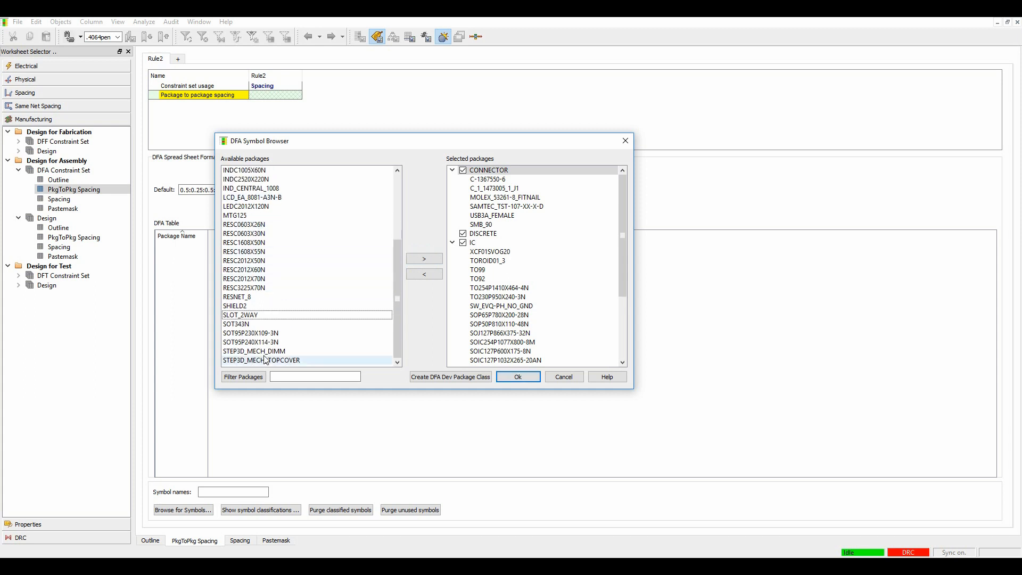
left_click(261, 351)
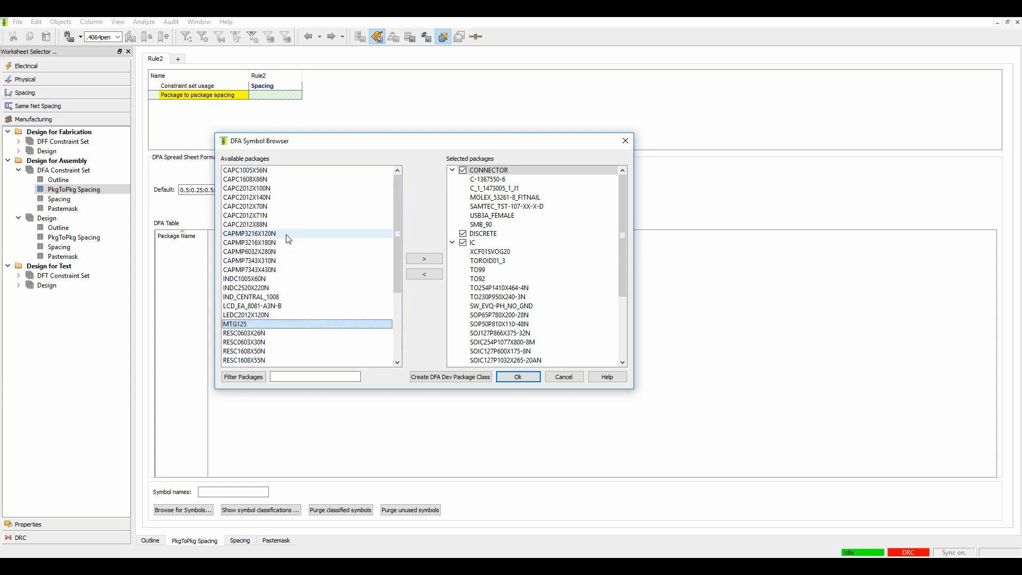
scroll("down", 3)
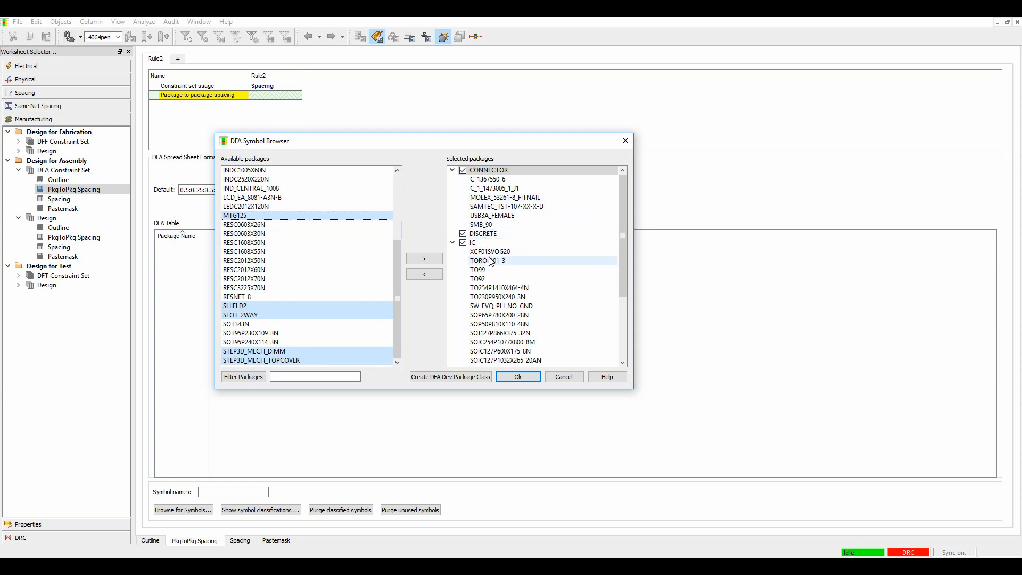
left_click(424, 273)
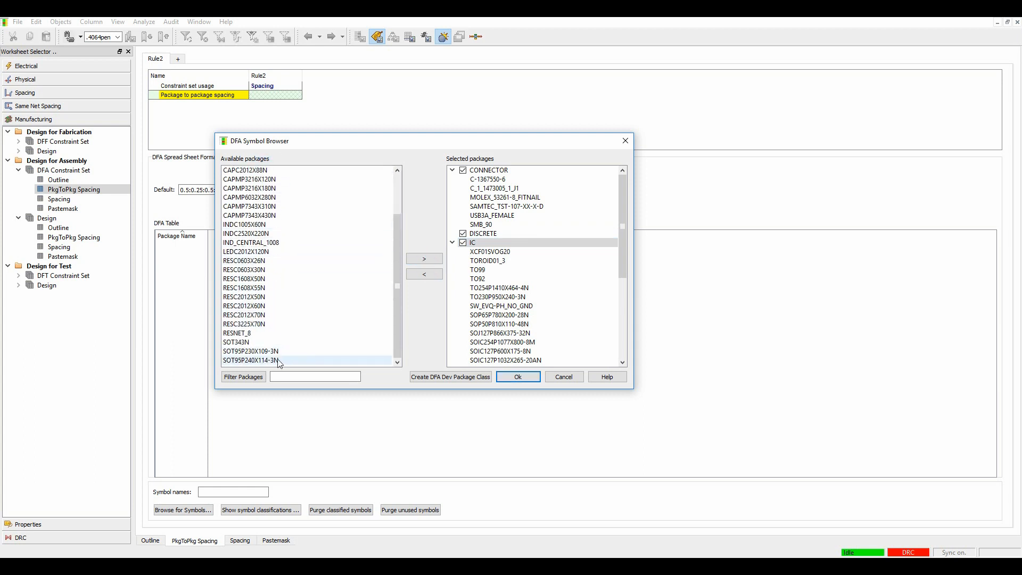
Step: Put all remaining packages into the DISCRETE class
left_click(482, 233)
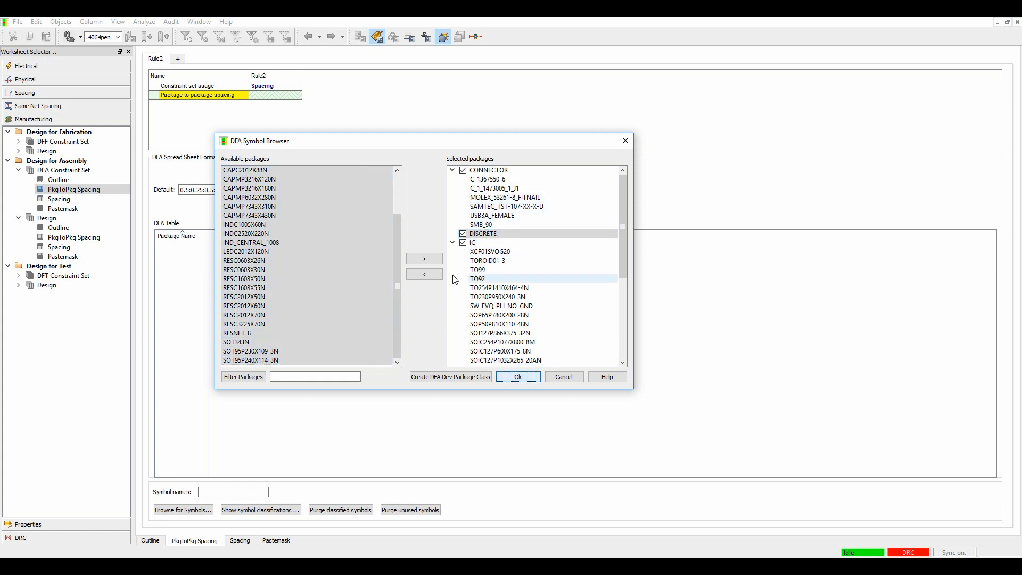
left_click(424, 273)
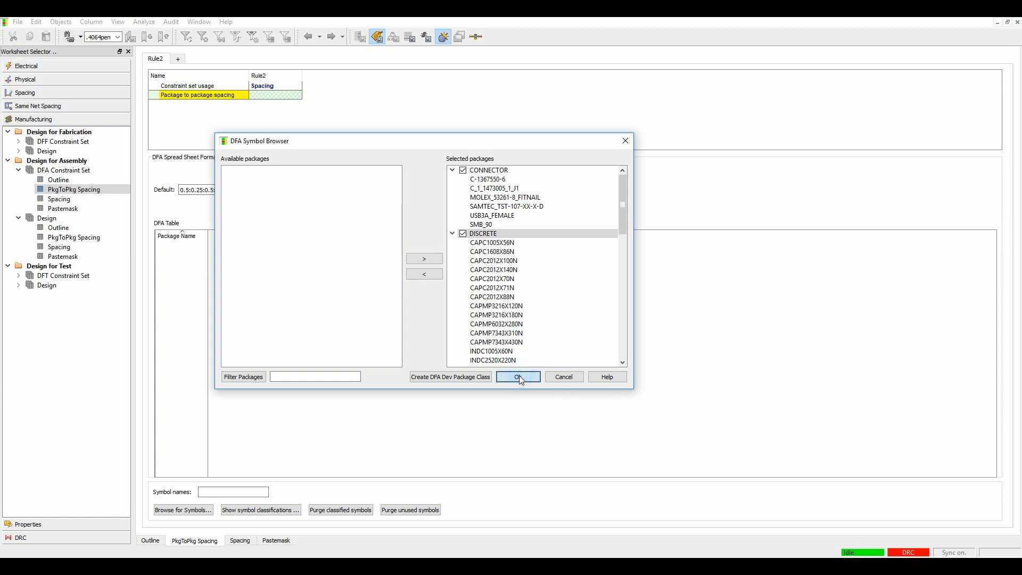
Step: Accept the class assignments and set Rule2's Ic-to-Ic spacing to 1:1:1:1
left_click(517, 377)
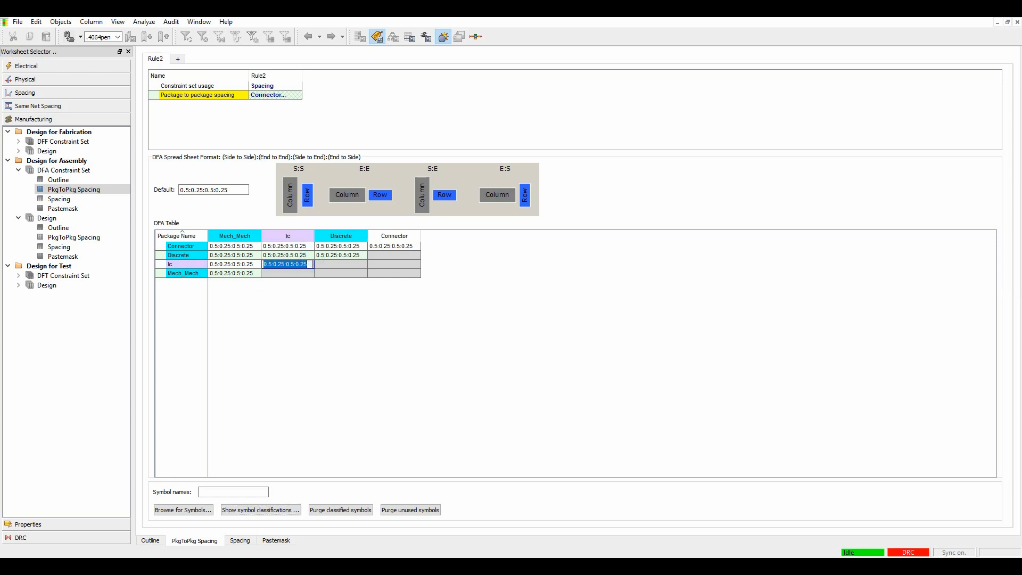
type("1:1:1:1")
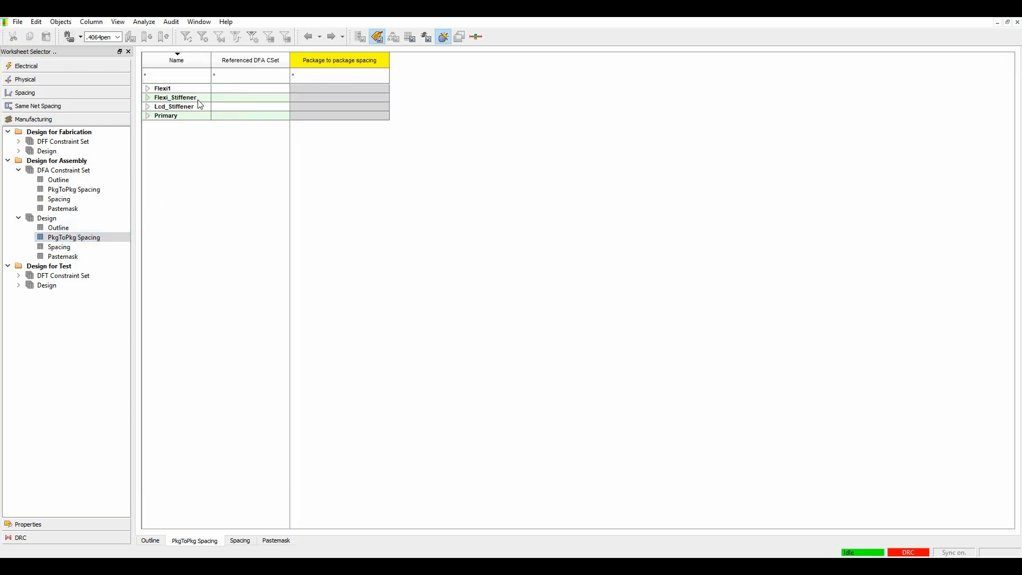
Step: Assign Rule2 to Primary's assembly layers and switch on all PkgToPkg Spacing checks in Analysis Modes
left_click(147, 116)
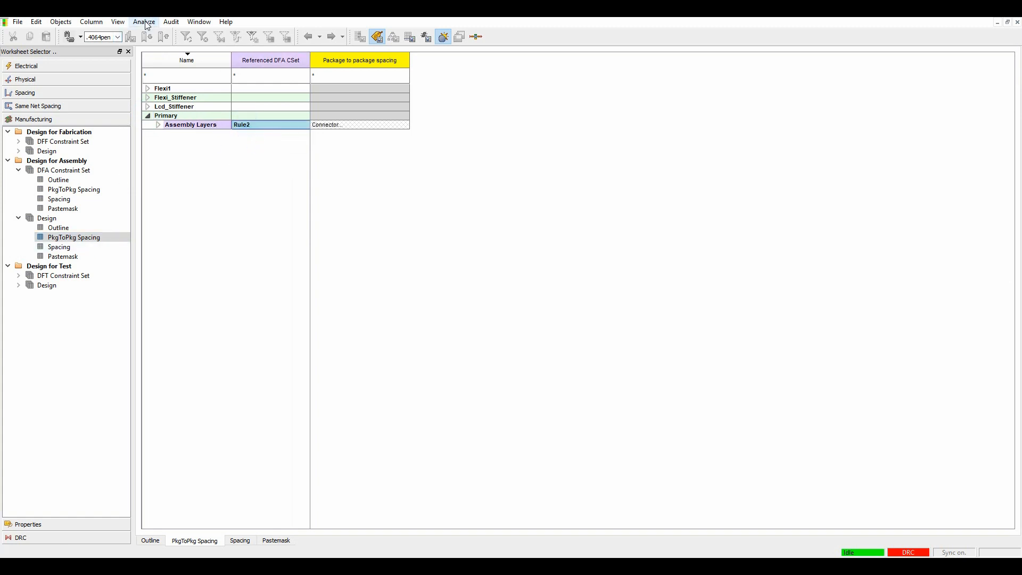
left_click(143, 21)
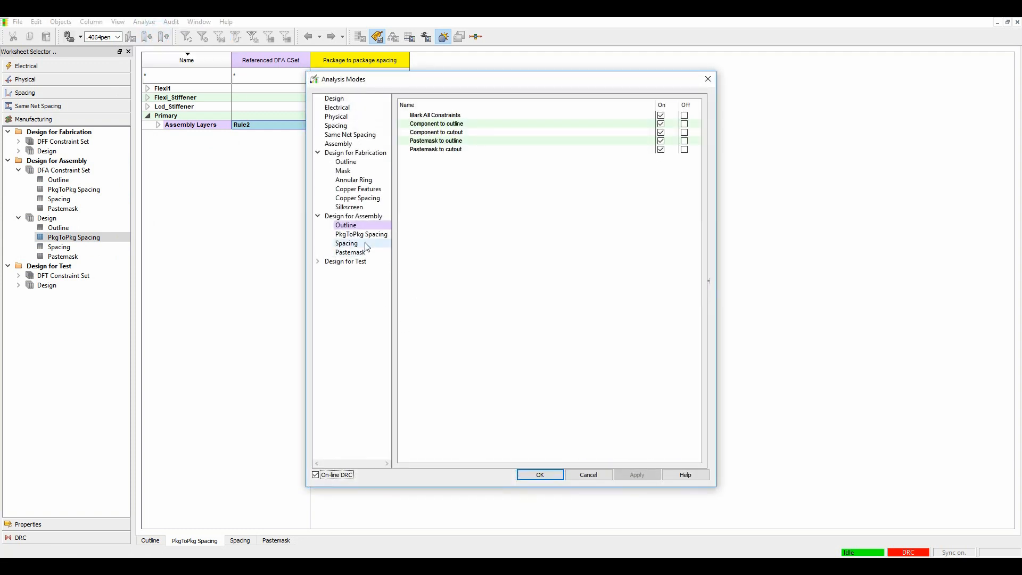
left_click(360, 234)
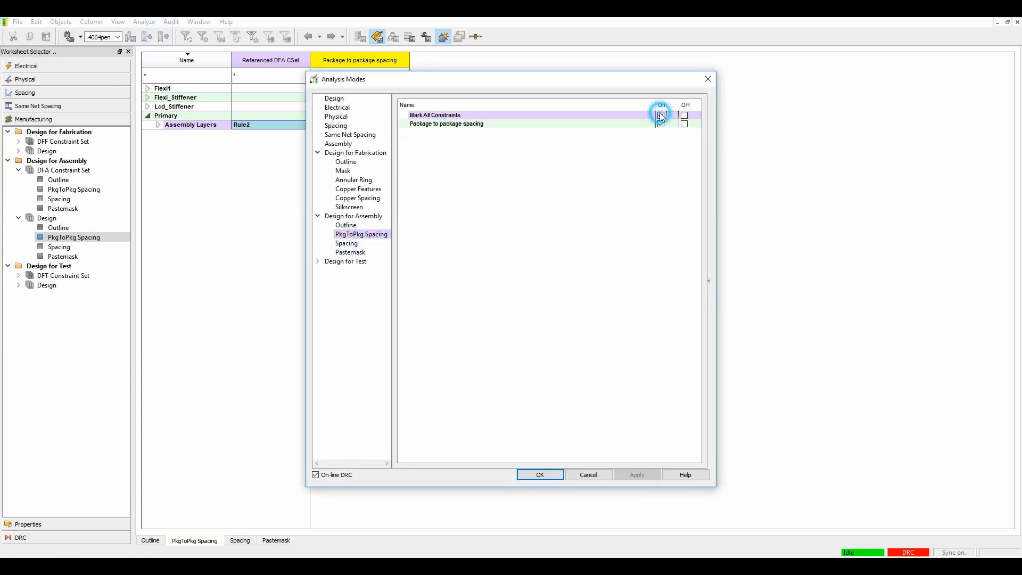
left_click(659, 115)
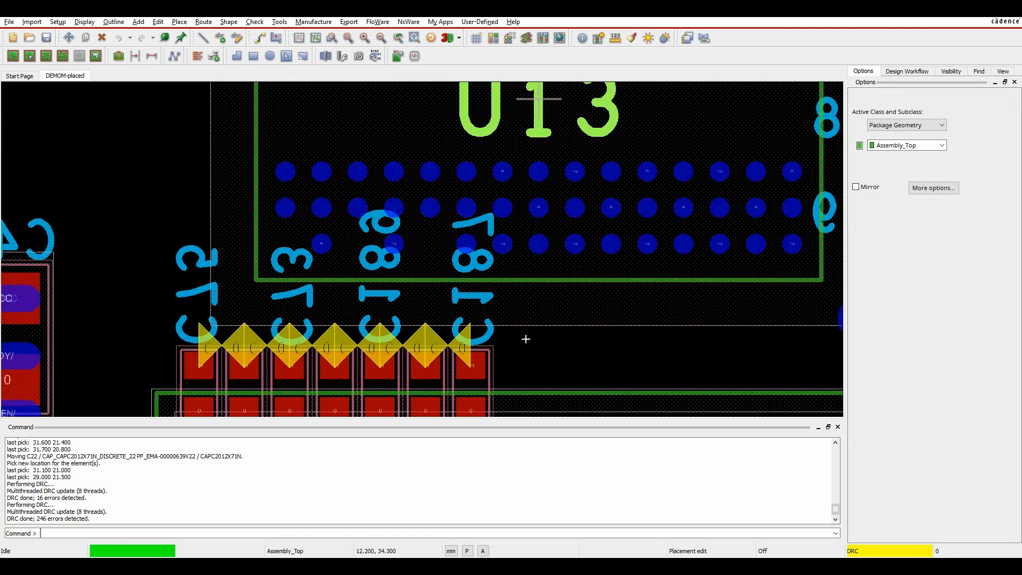
Step: Switch the Visibility view to the saved 'File: top' preset showing only top-layer pads and outlines
left_click(950, 70)
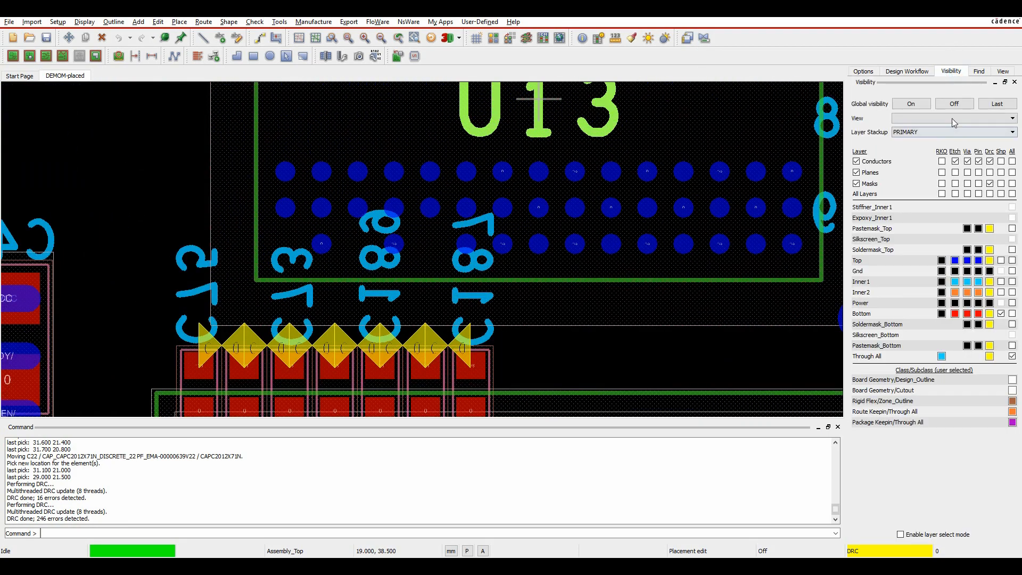
left_click(1012, 118)
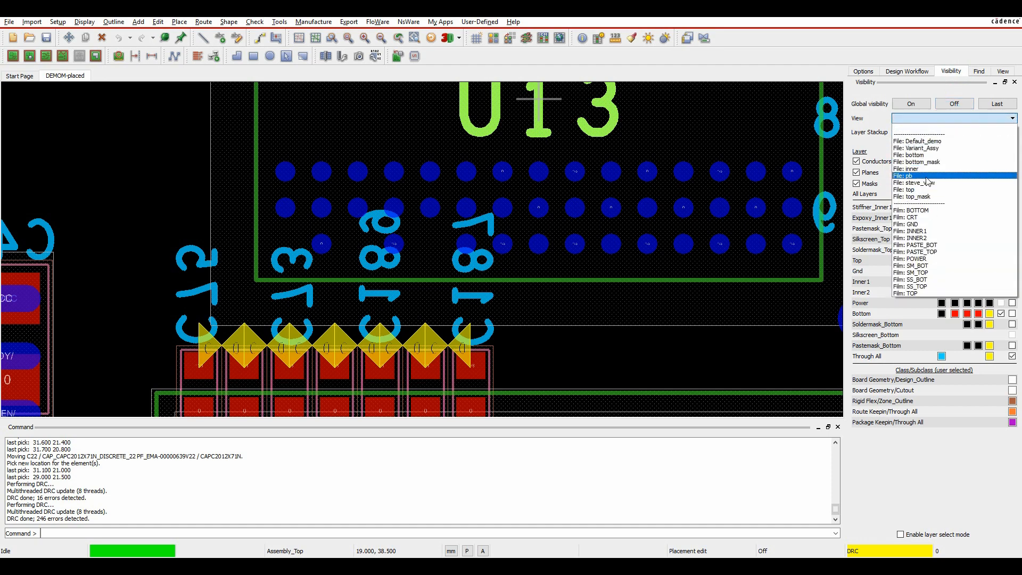
left_click(908, 189)
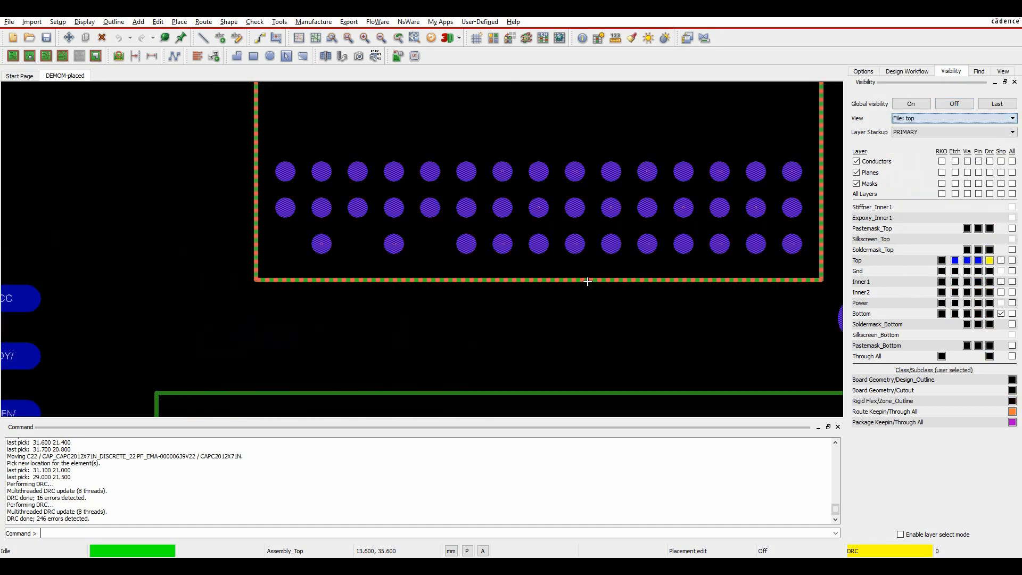